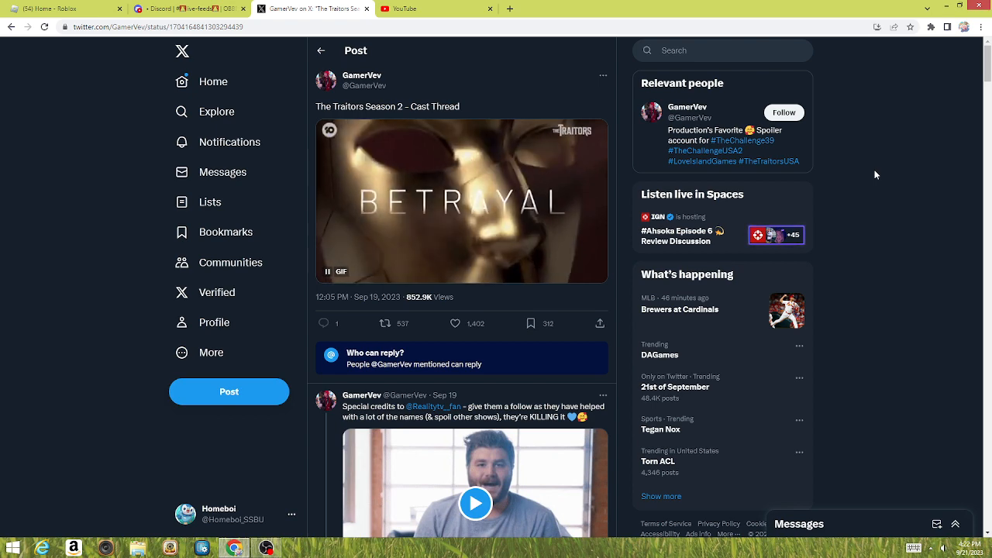
# Step: Scroll past the credits post to Janelle Pierzina's liked Big Brother/Amazing Race 31 post
pyautogui.scroll(-3)
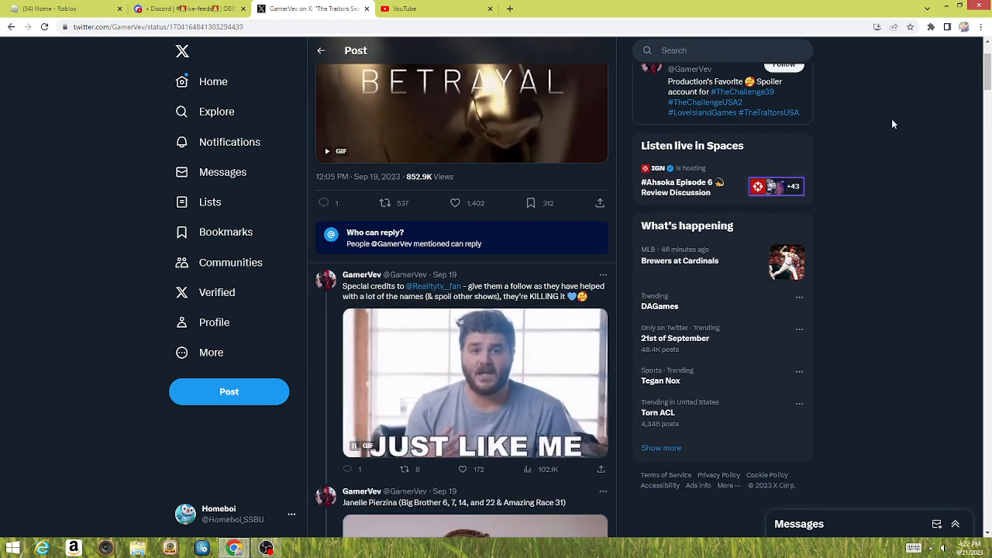
pyautogui.scroll(3)
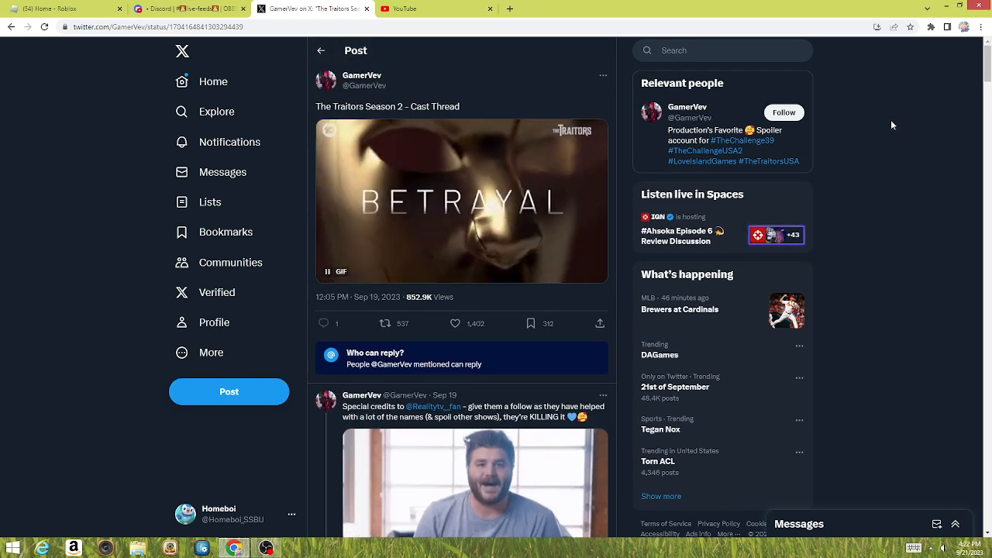
pyautogui.moveTo(921, 179)
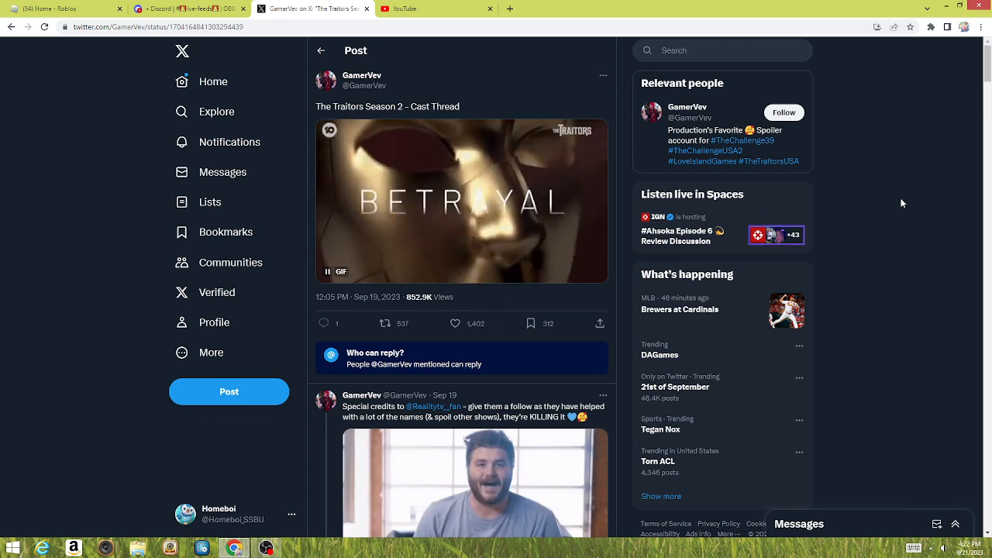
pyautogui.scroll(-3)
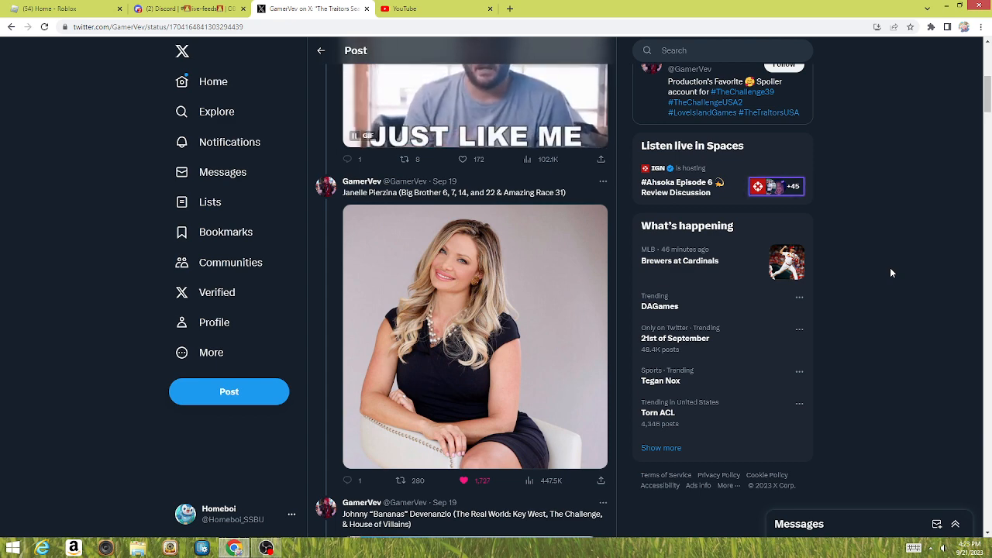
# Step: Scroll past Johnny 'Bananas' Devenanzio's Real World: Key West post to Trishelle Cannatella's entry
pyautogui.scroll(-3)
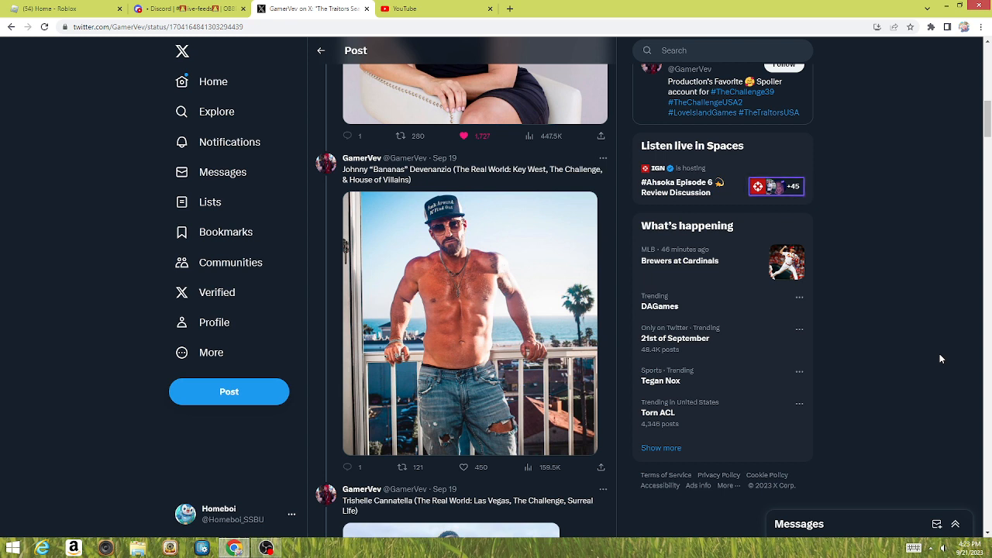
pyautogui.scroll(-3)
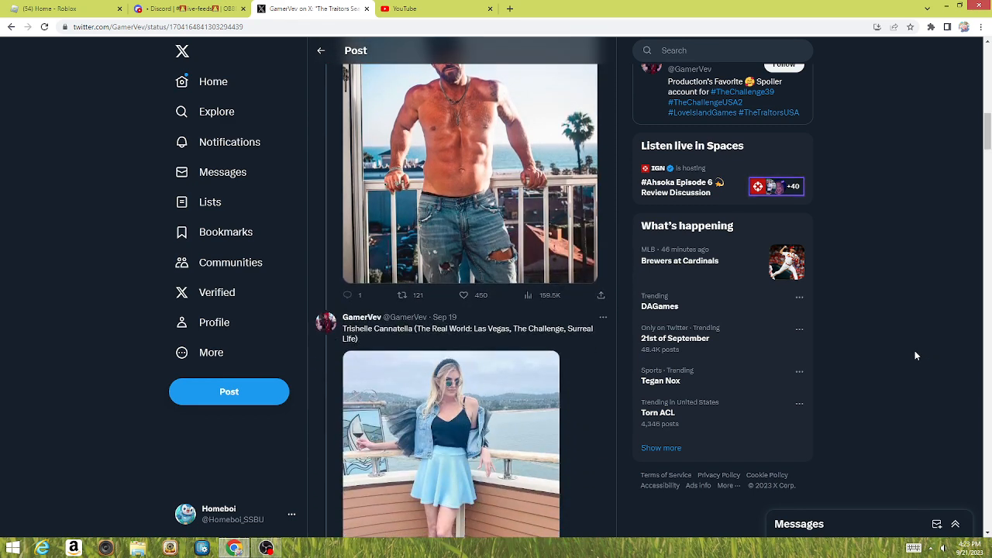
pyautogui.scroll(-3)
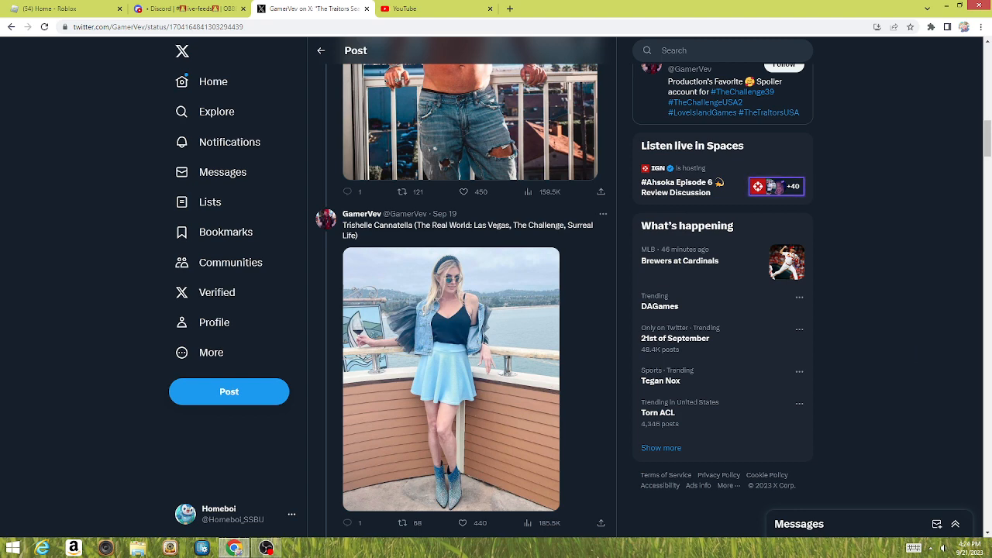
# Step: Scroll past CT Tamburello and Beth Stolarczyk to Dan Gheesling's Big Brother 10 & 14 post
pyautogui.scroll(-3)
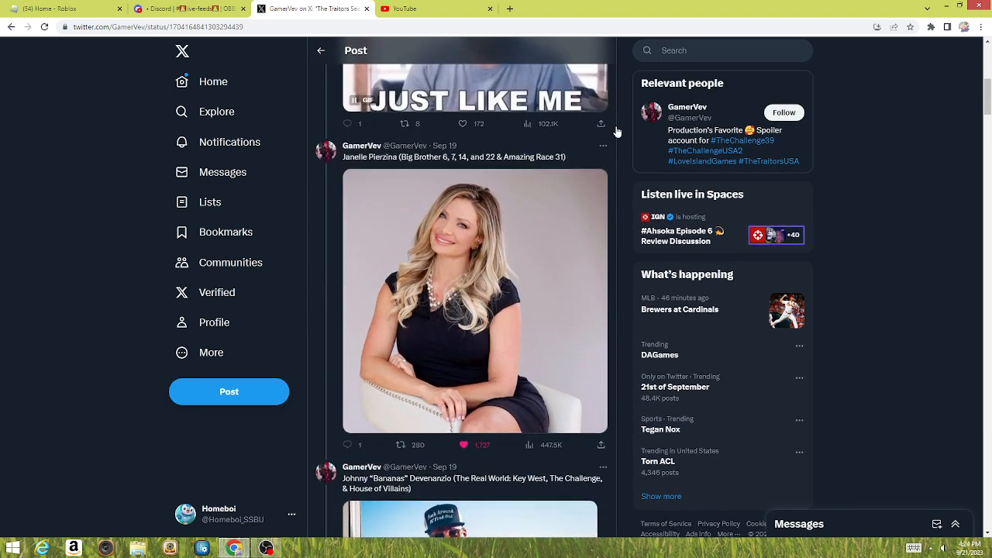
pyautogui.scroll(-3)
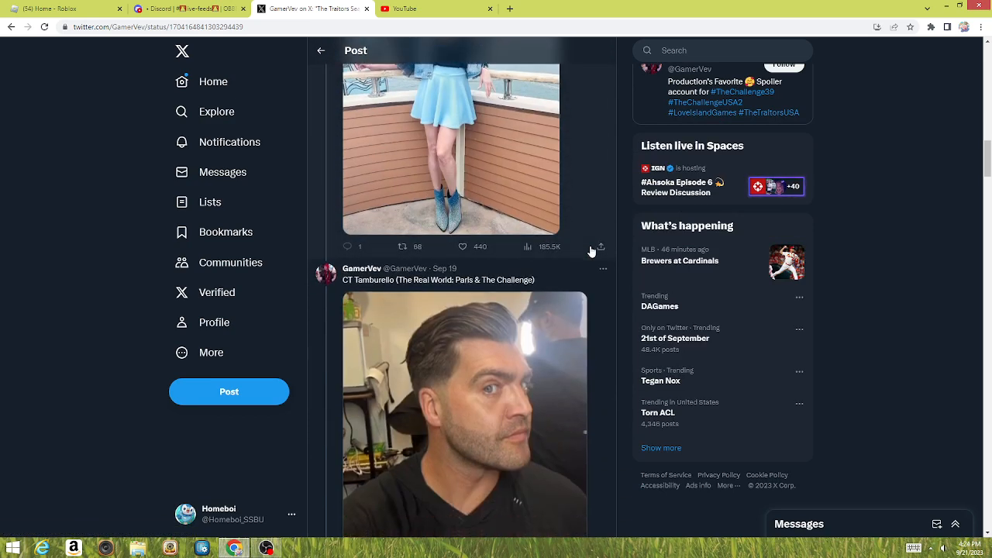
pyautogui.scroll(-3)
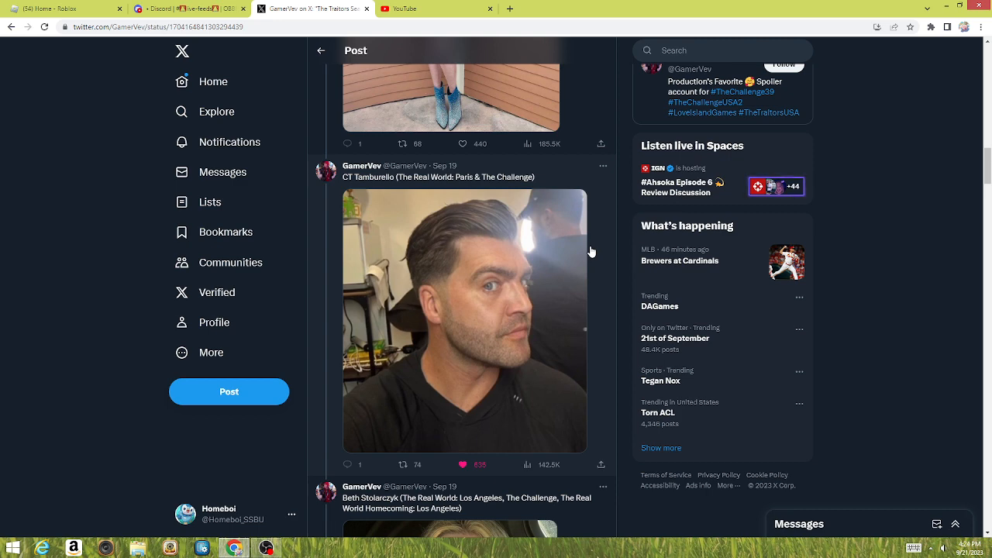
pyautogui.moveTo(395, 249)
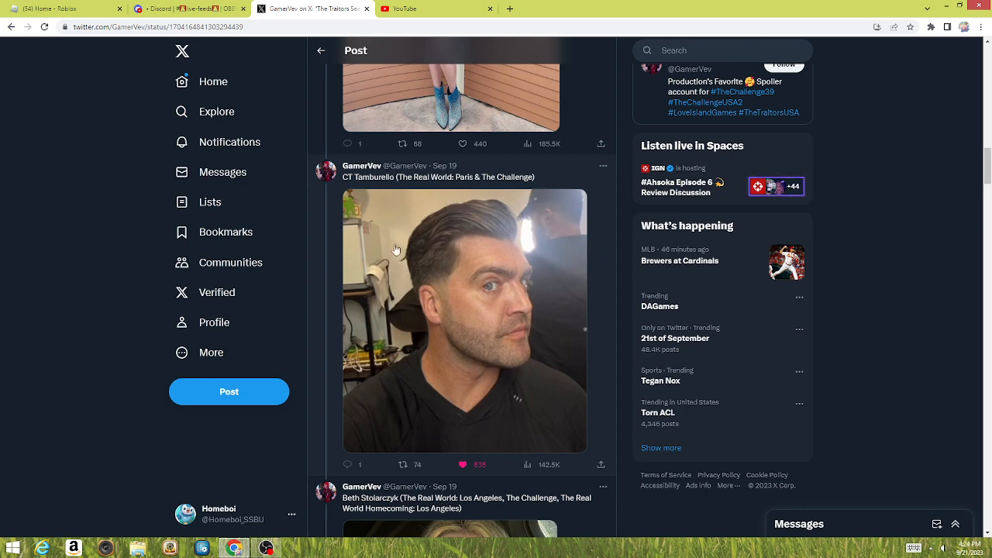
pyautogui.scroll(-3)
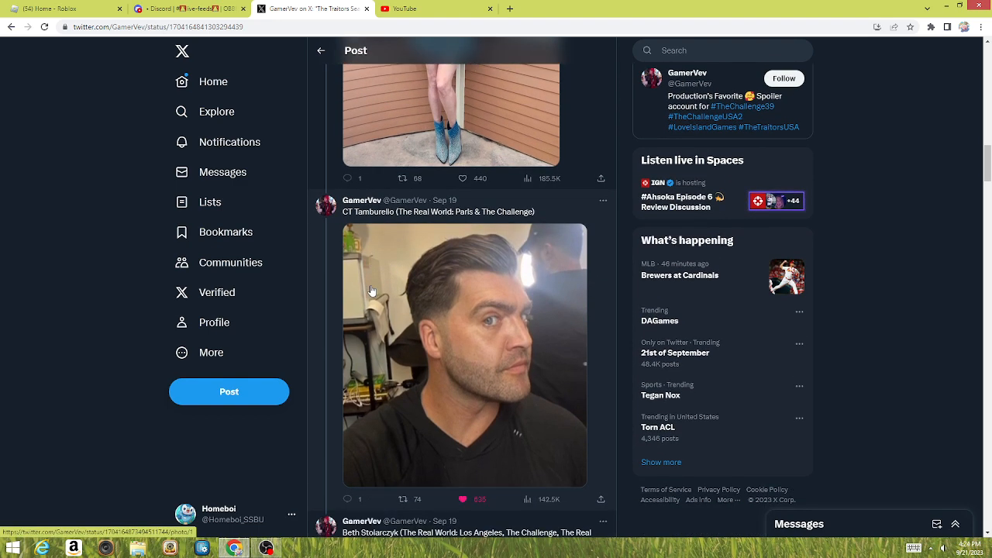
pyautogui.scroll(-3)
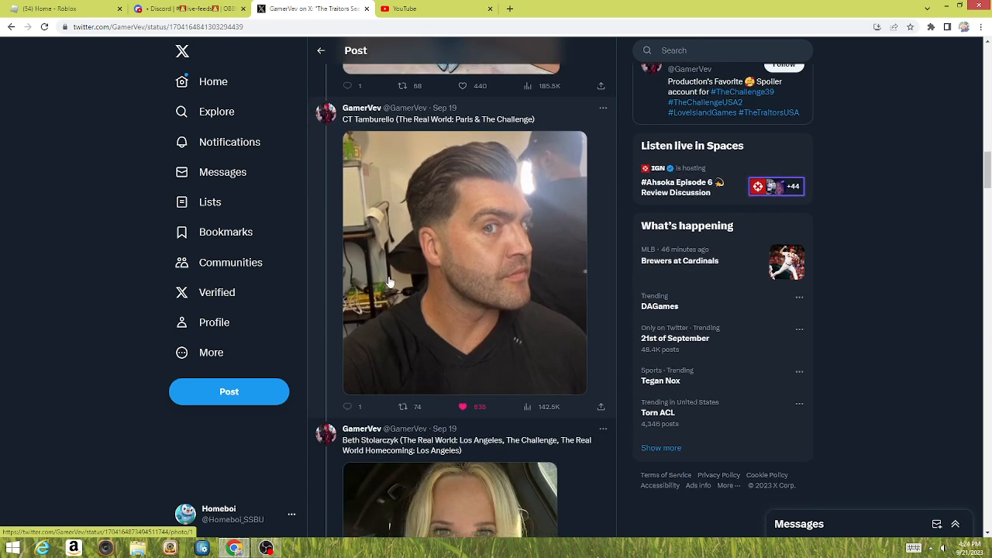
pyautogui.scroll(-3)
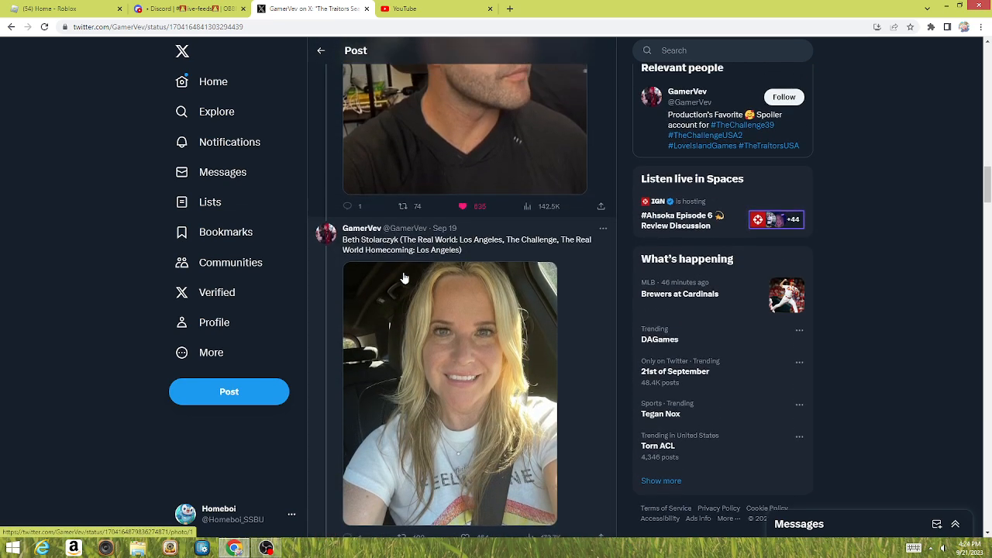
pyautogui.scroll(-3)
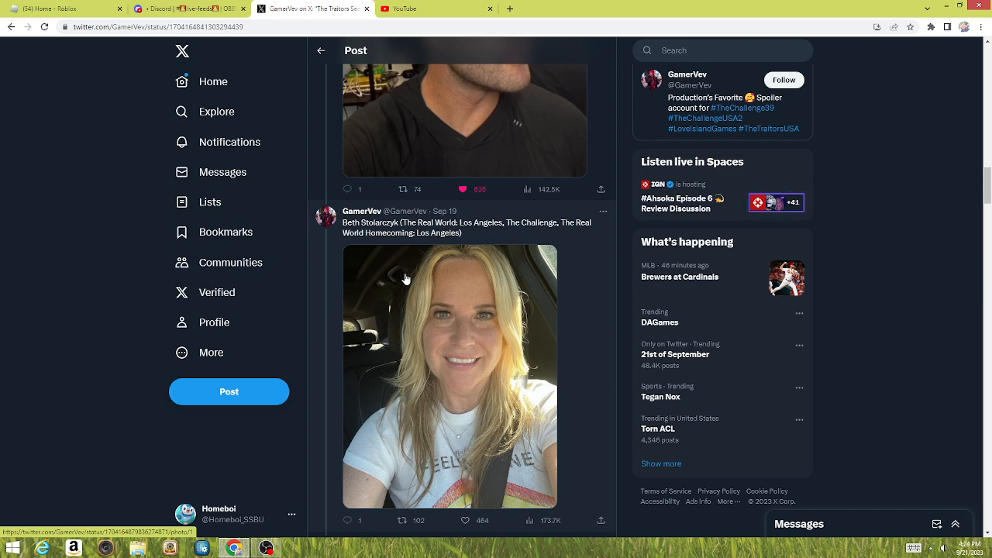
pyautogui.scroll(-3)
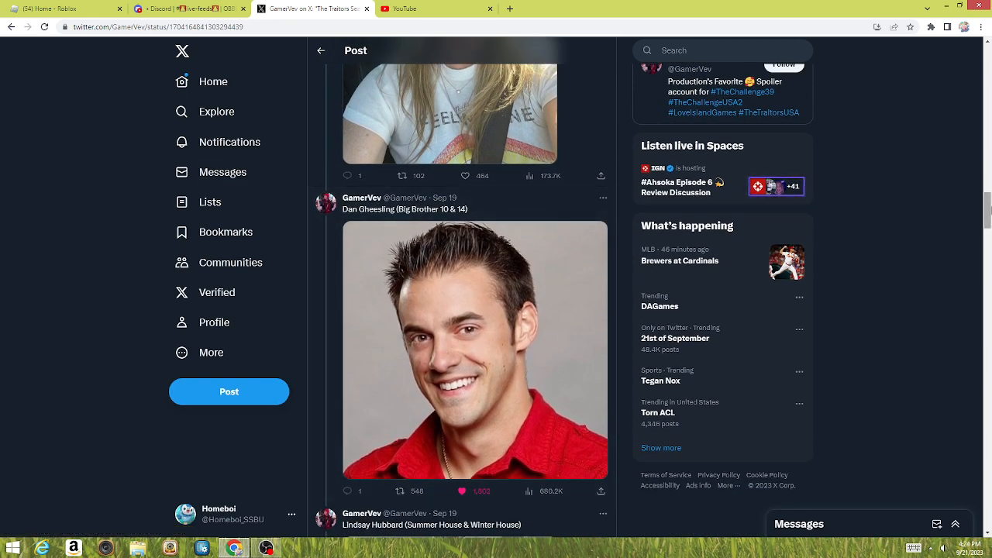
# Step: Scroll past Lindsay Hubbard's Summer House post to Mercedes Javid Feight's Shahs of Sunset post
pyautogui.scroll(-3)
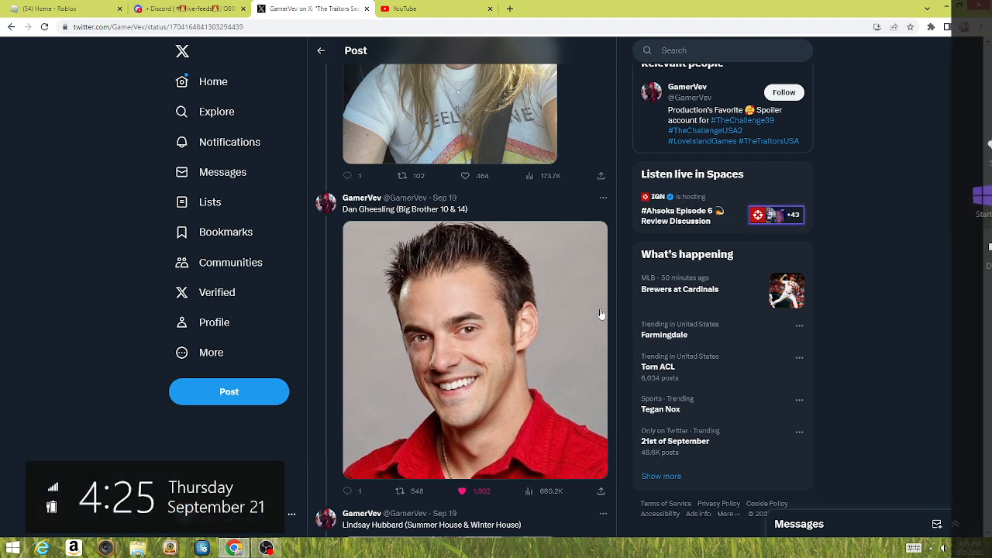
pyautogui.scroll(-3)
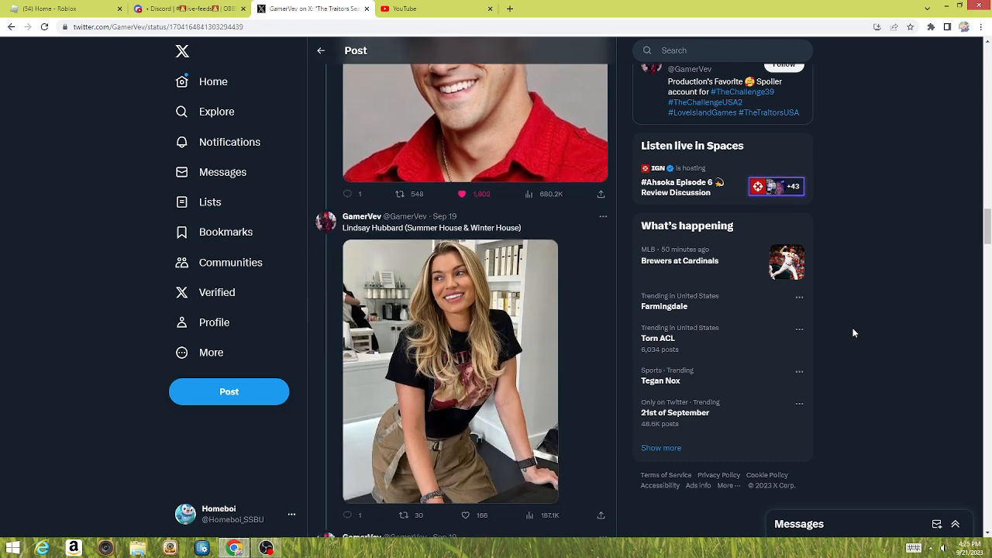
pyautogui.scroll(-3)
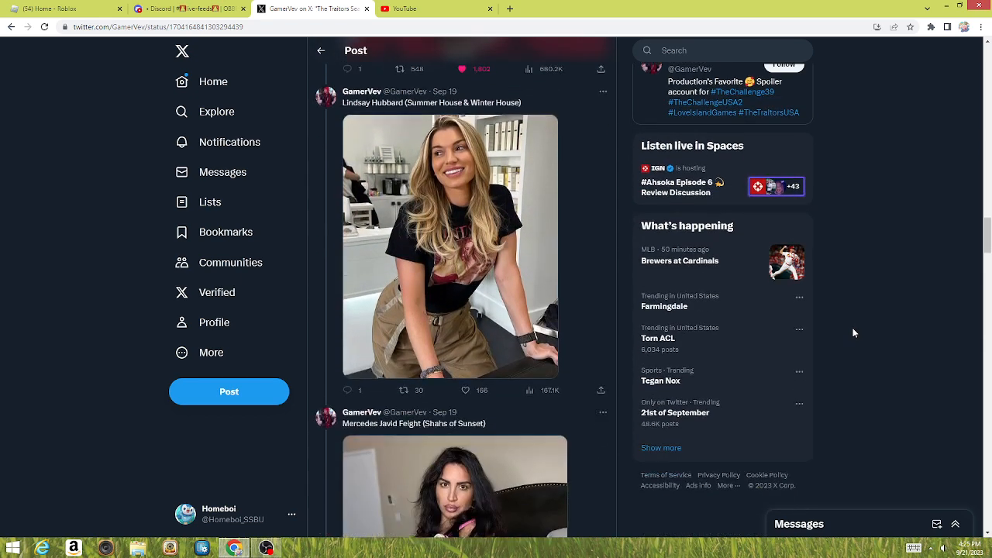
pyautogui.scroll(-3)
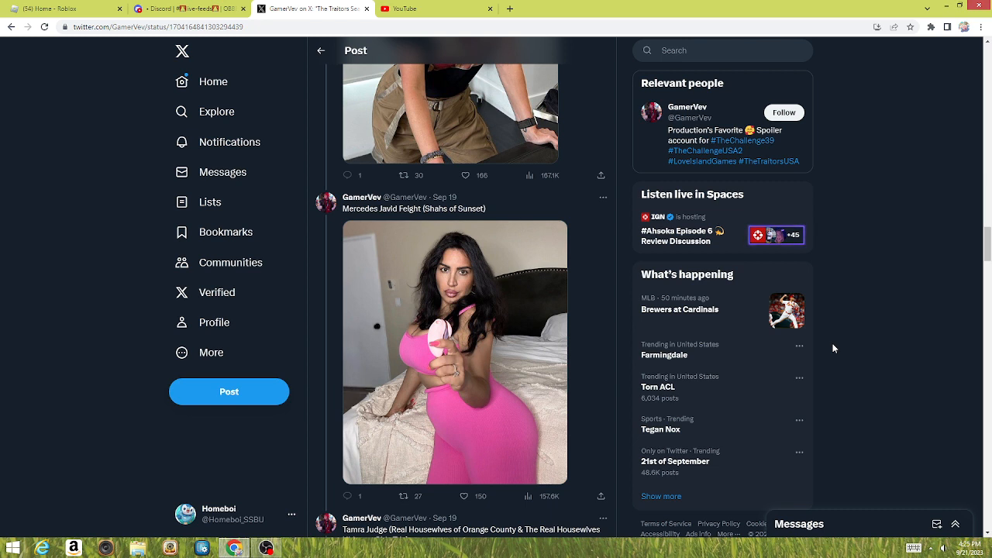
pyautogui.moveTo(929, 320)
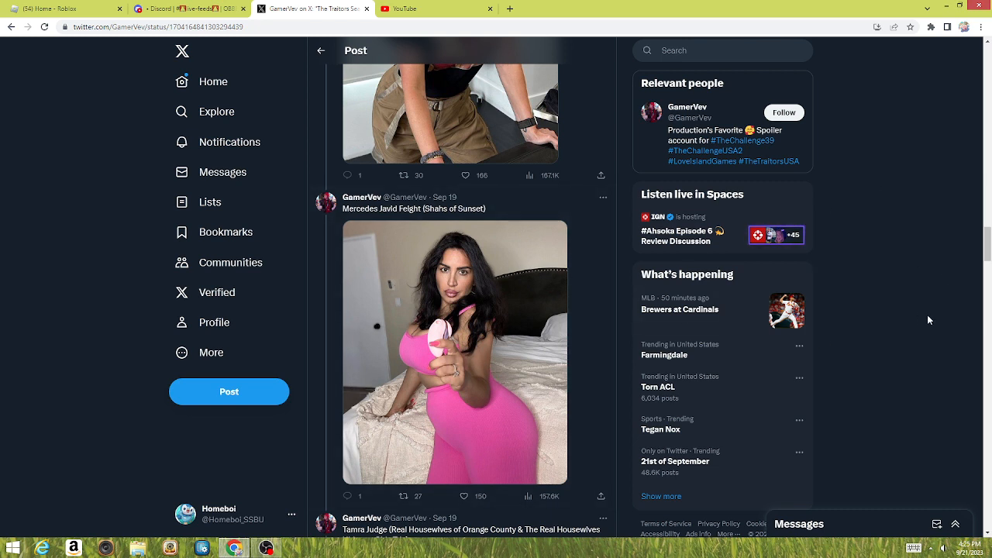
pyautogui.moveTo(978, 331)
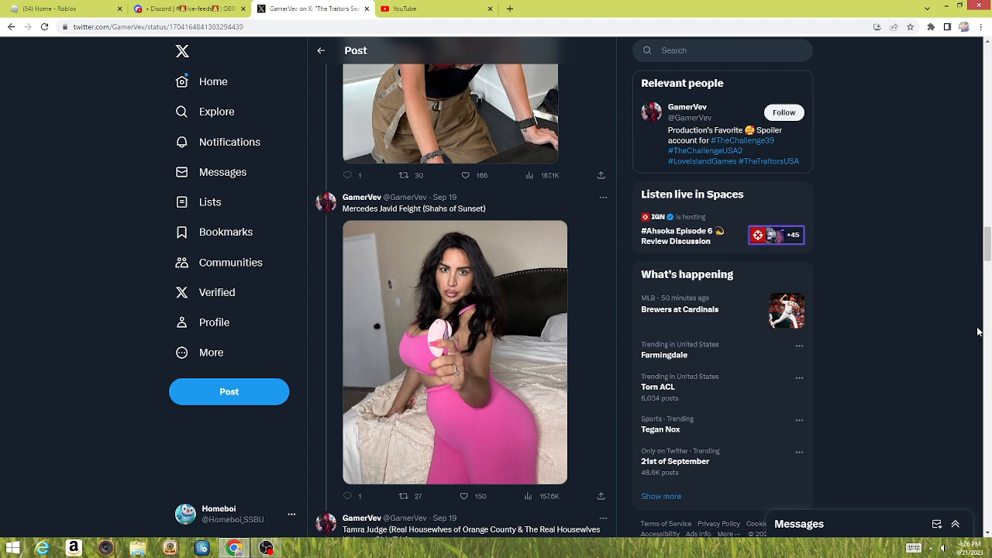
# Step: Scroll past Tamra Judge to Carsten 'Bergie' Bergersen's Love Island USA 5 pancakes post
pyautogui.scroll(-3)
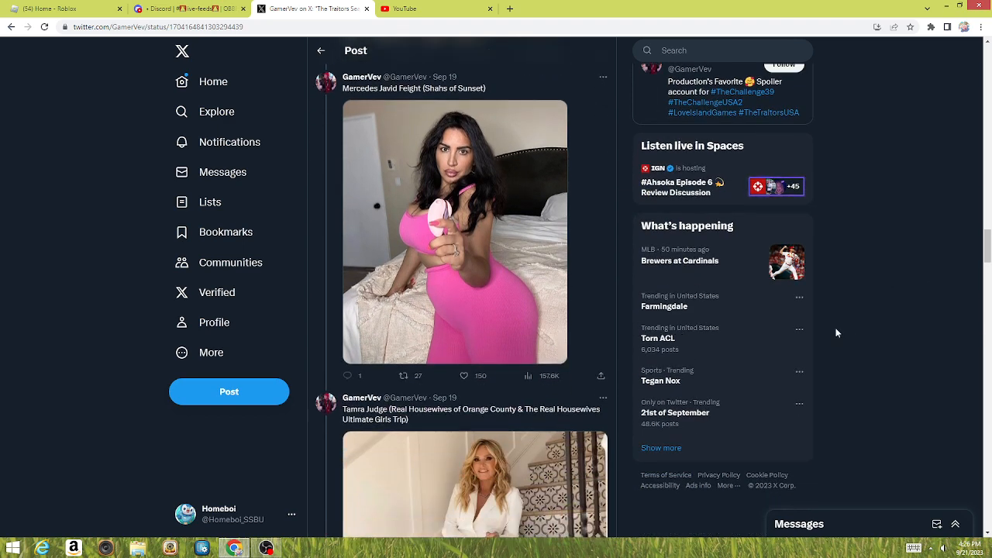
pyautogui.scroll(-3)
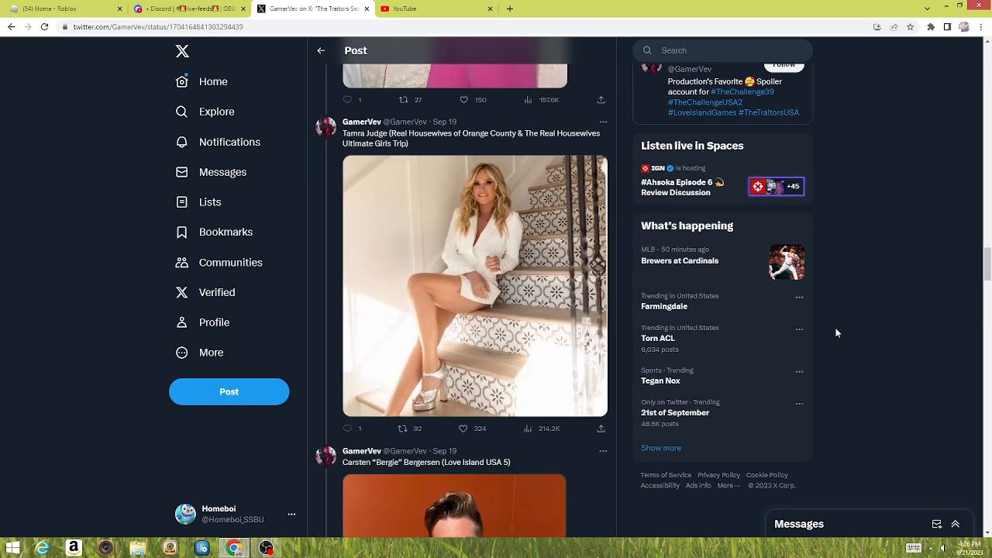
pyautogui.scroll(3)
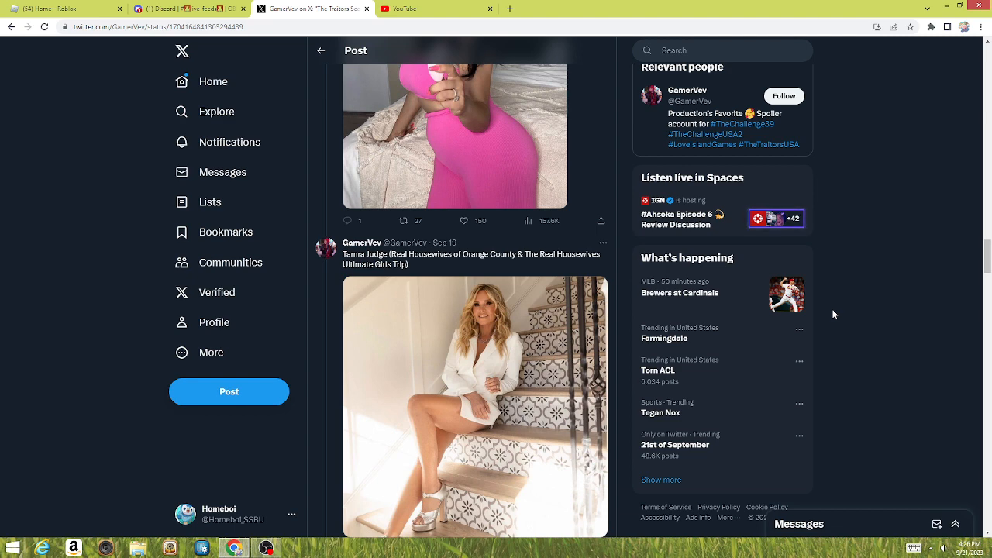
pyautogui.scroll(-3)
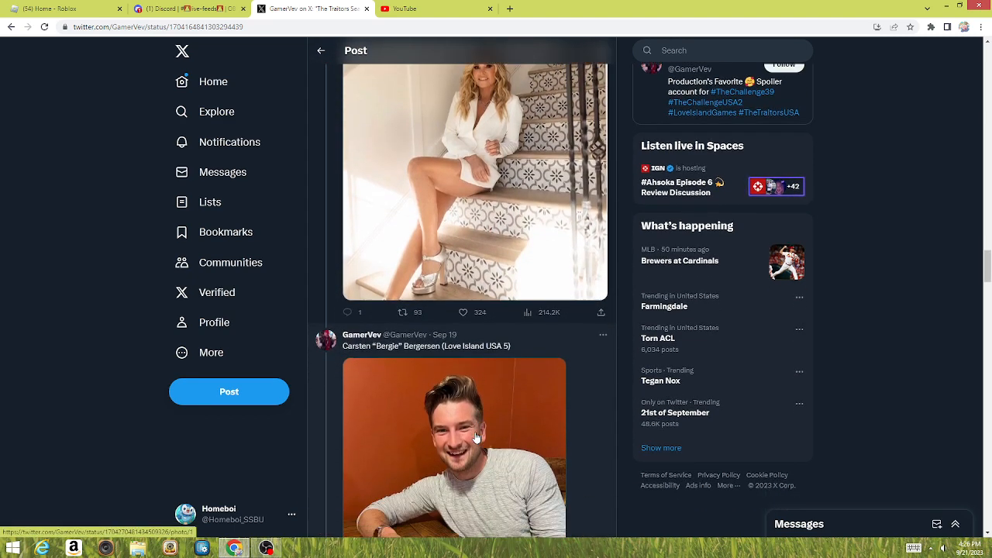
pyautogui.scroll(-3)
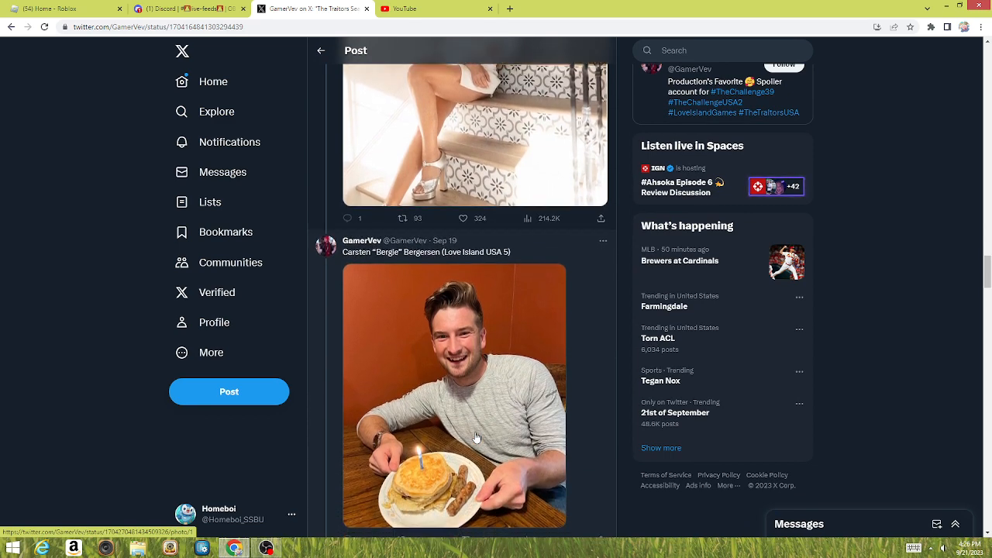
pyautogui.scroll(-3)
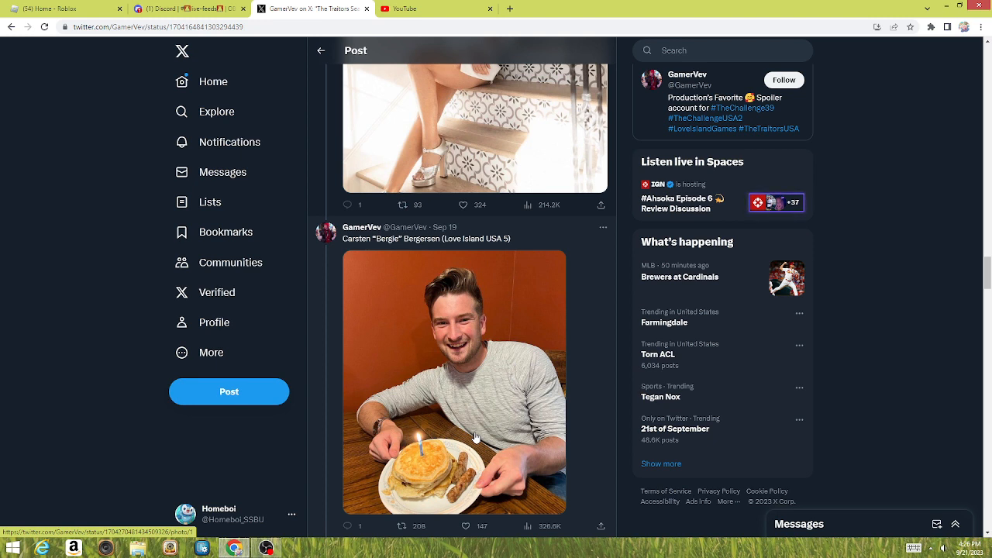
pyautogui.scroll(-3)
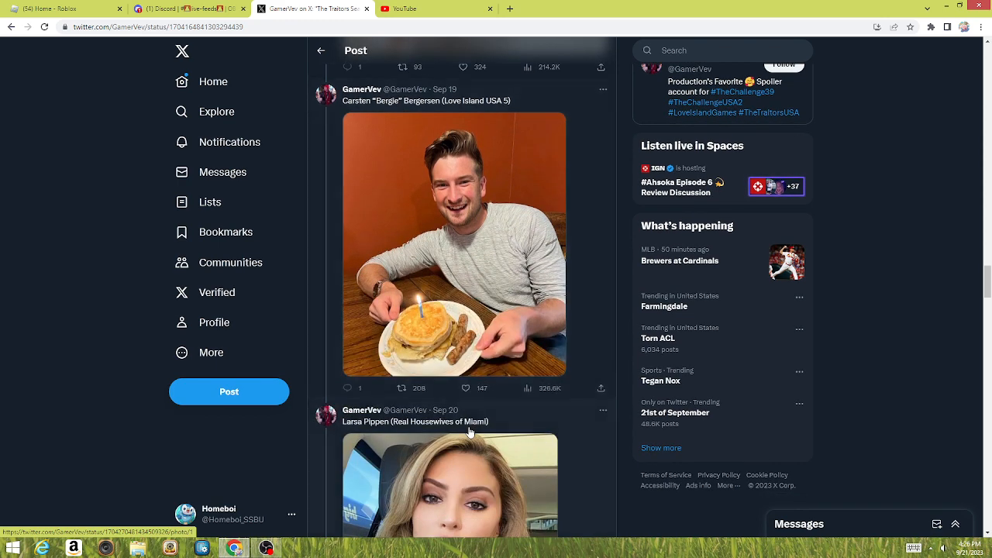
# Step: Scroll from Larsa Pippen's post past Boston Rob, Sandra and Parvati
pyautogui.scroll(3)
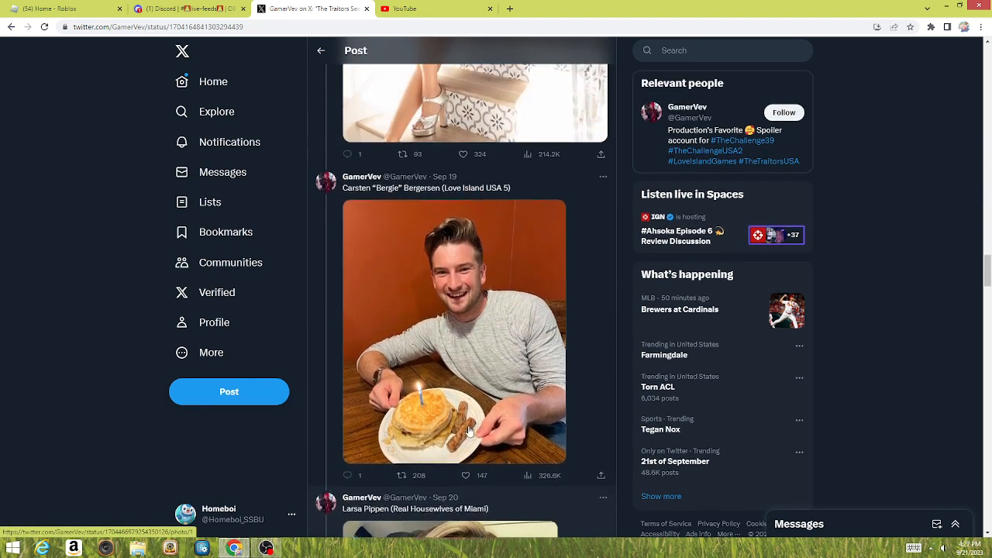
pyautogui.scroll(-3)
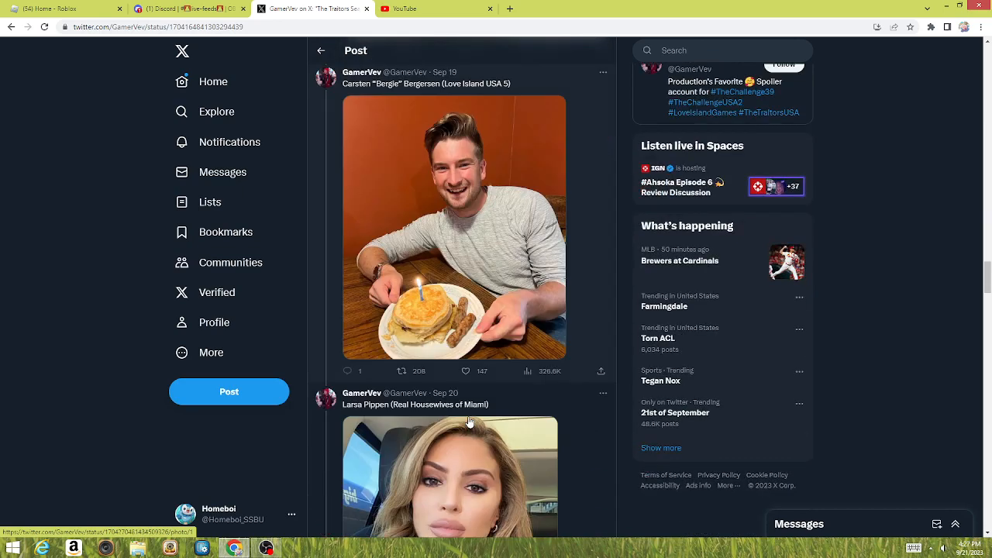
pyautogui.scroll(-3)
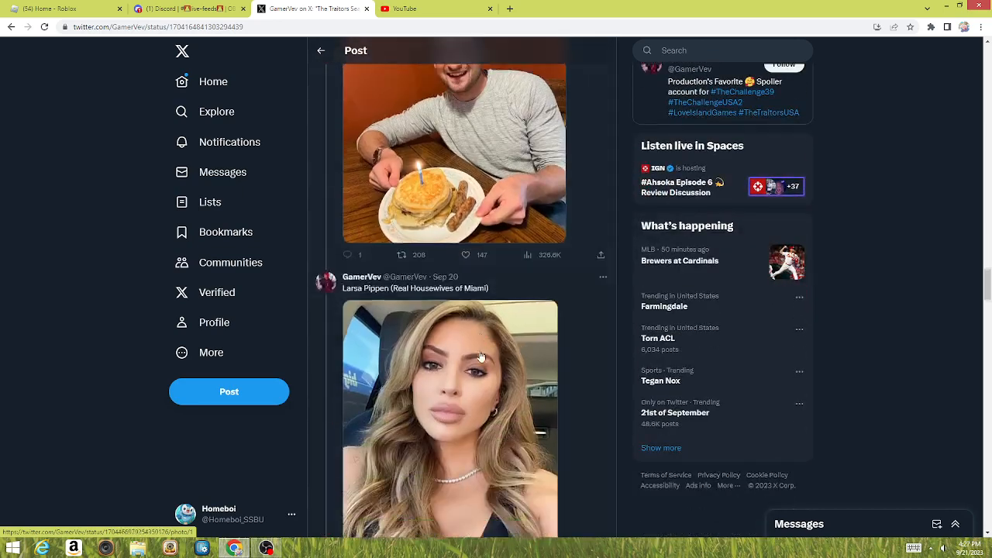
pyautogui.scroll(-3)
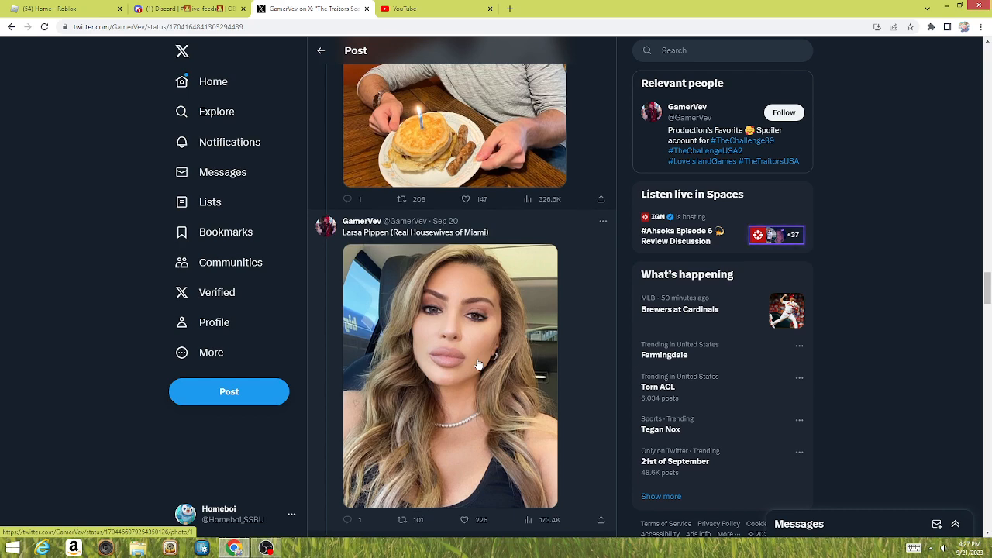
pyautogui.scroll(-3)
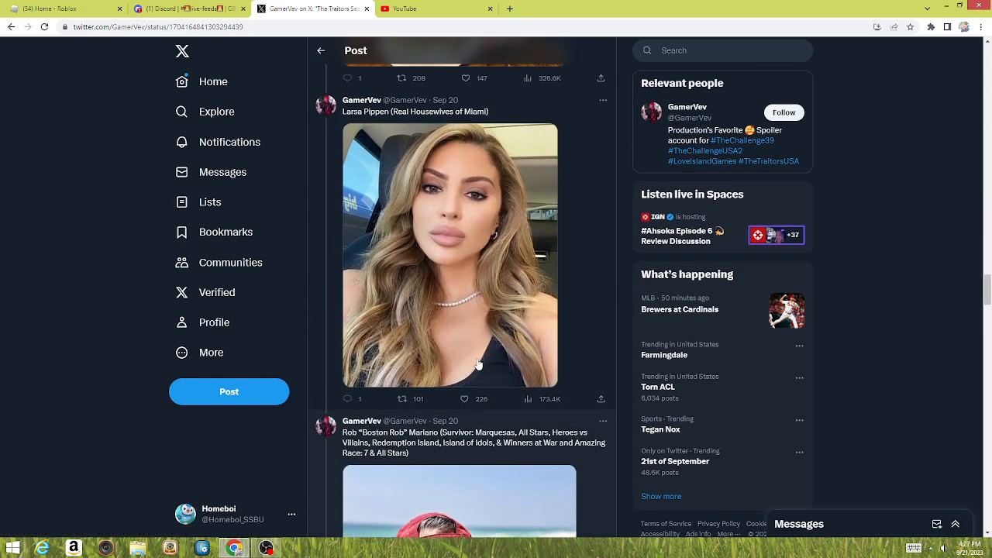
pyautogui.scroll(-3)
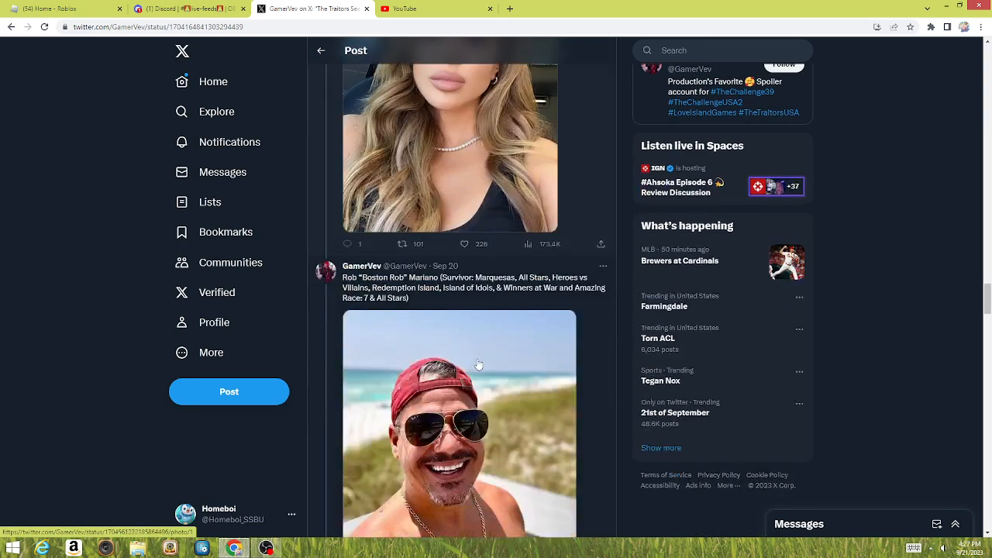
pyautogui.scroll(-3)
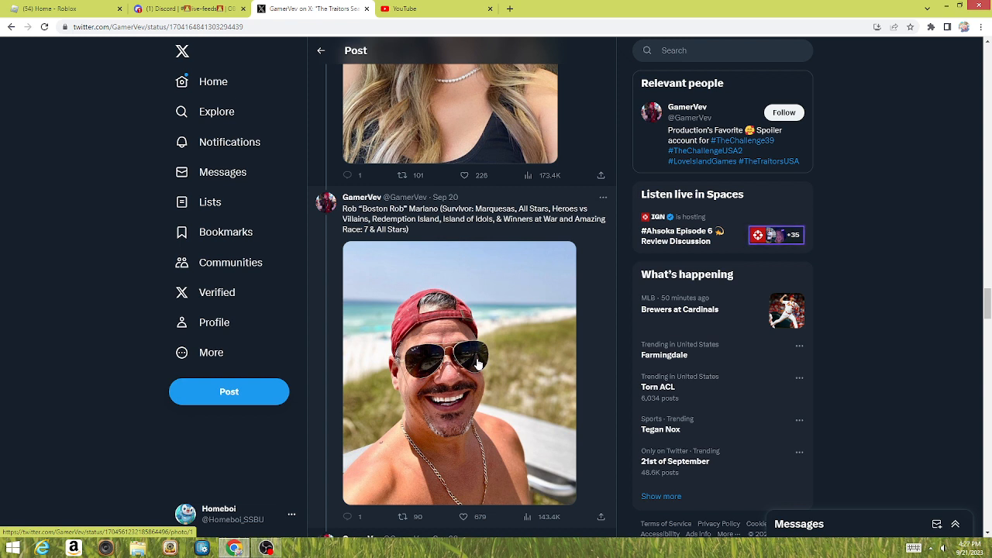
pyautogui.scroll(-3)
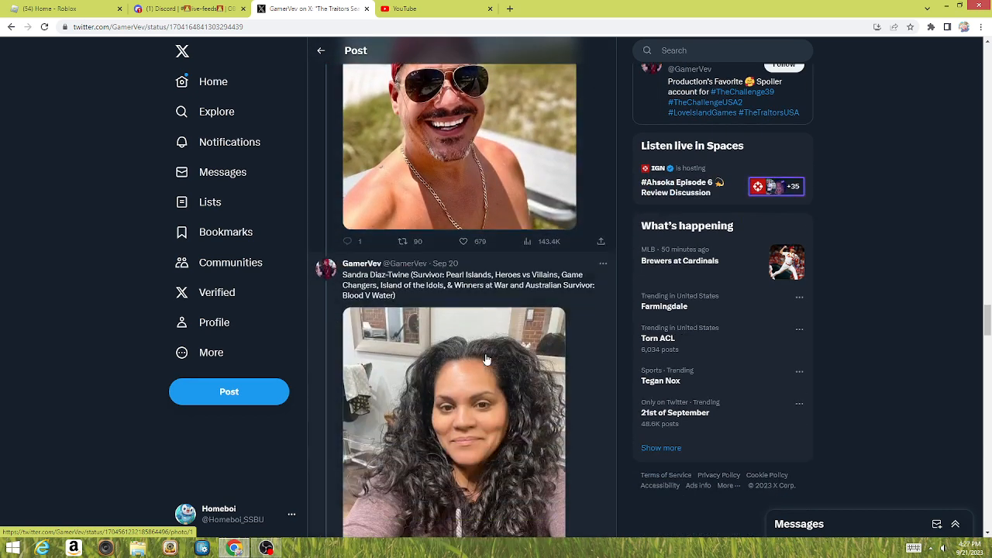
pyautogui.scroll(-3)
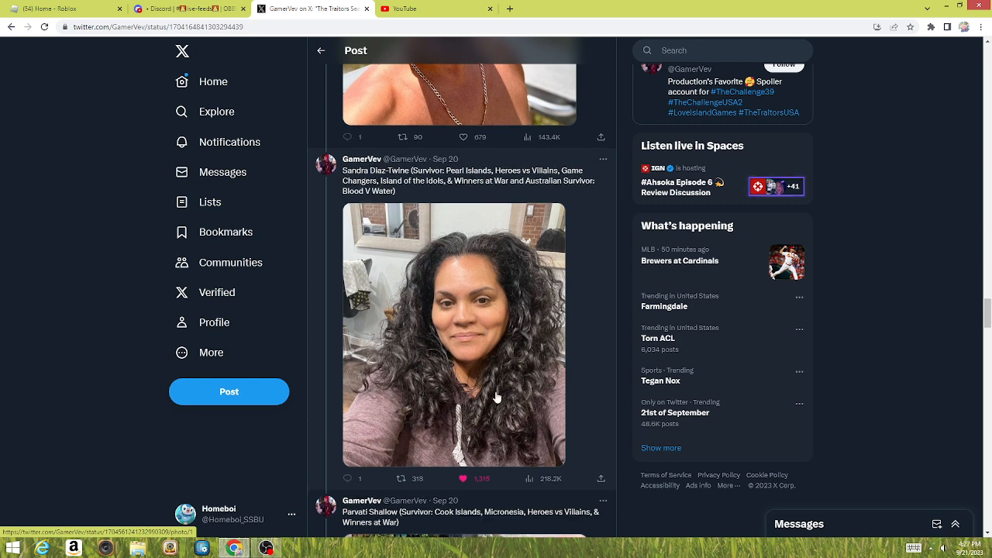
pyautogui.scroll(-3)
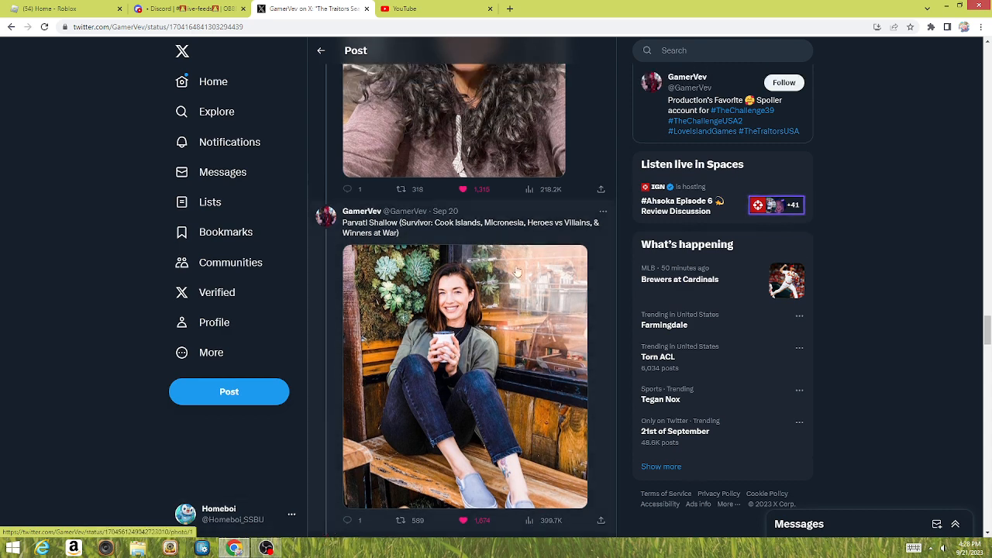
pyautogui.scroll(-3)
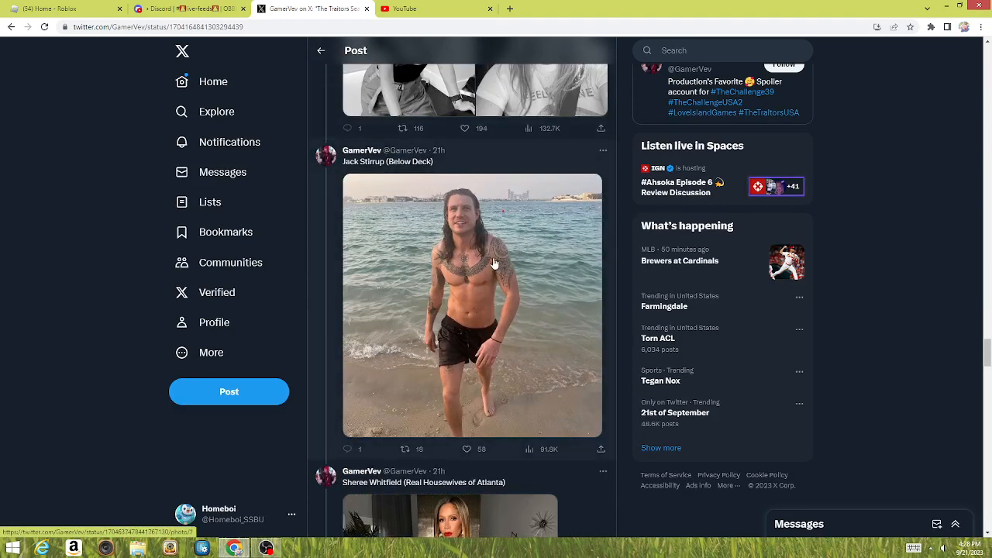
pyautogui.scroll(-3)
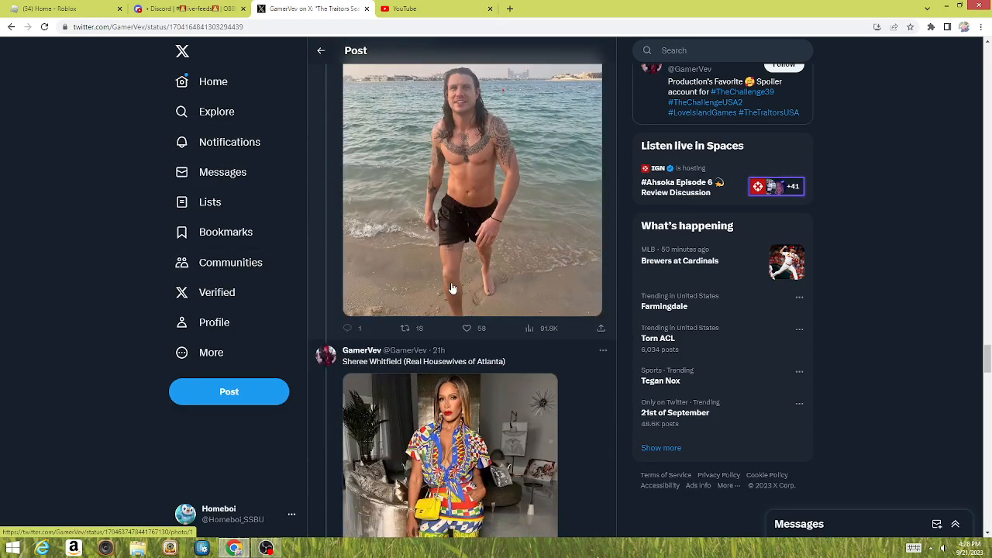
pyautogui.scroll(-3)
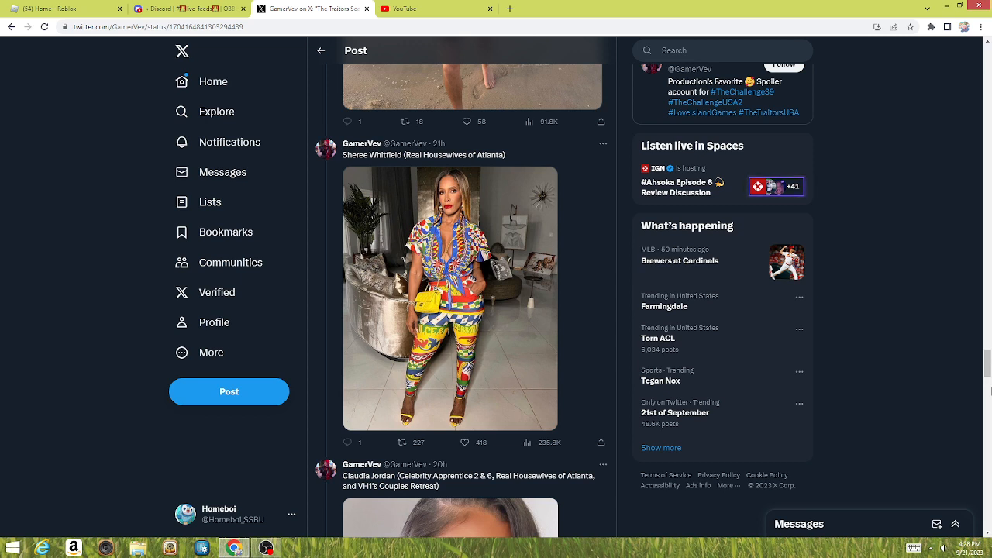
pyautogui.scroll(-3)
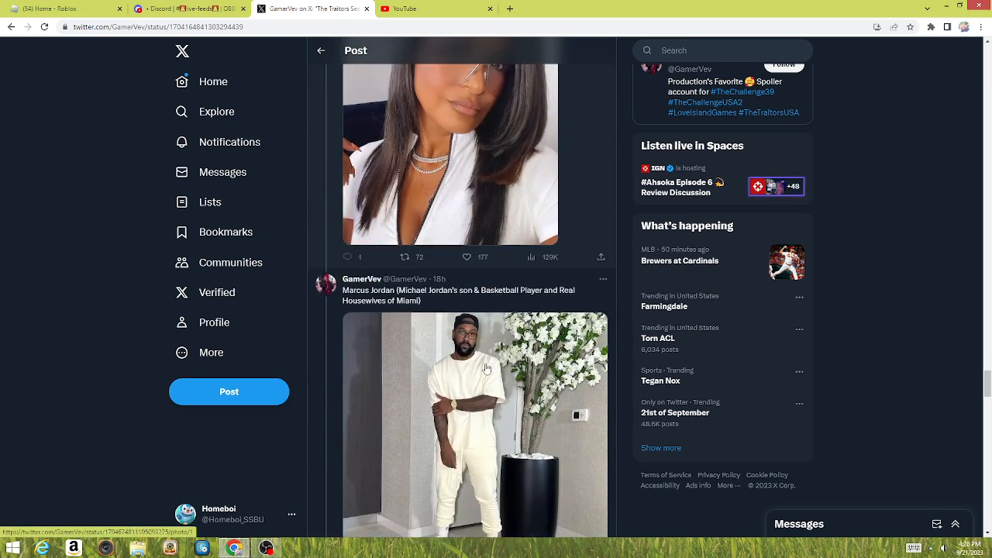
pyautogui.scroll(-3)
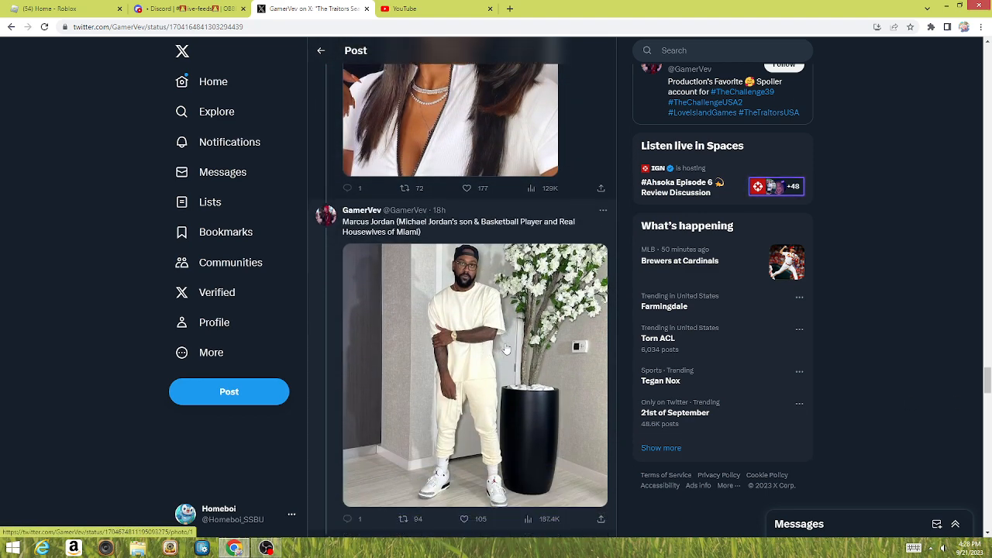
pyautogui.moveTo(517, 278)
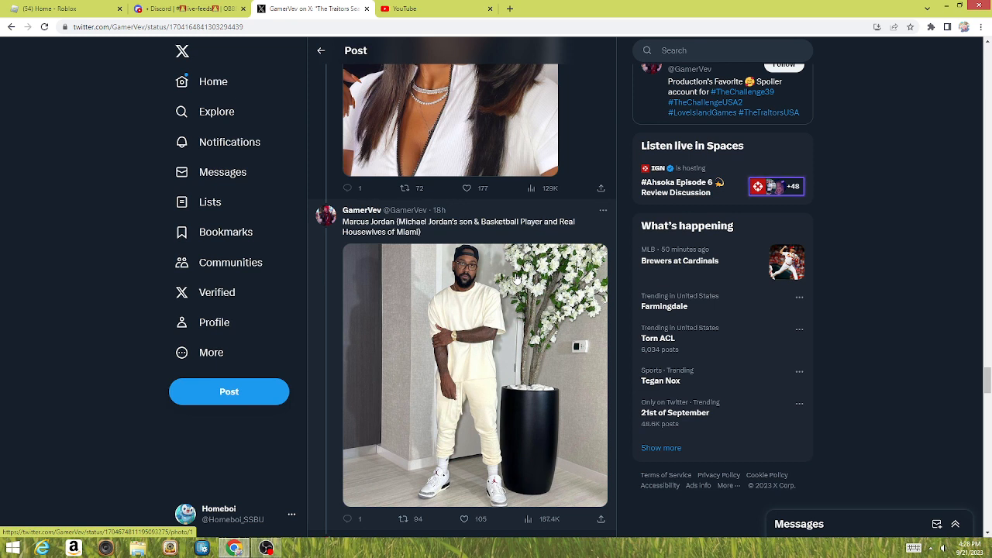
pyautogui.moveTo(497, 305)
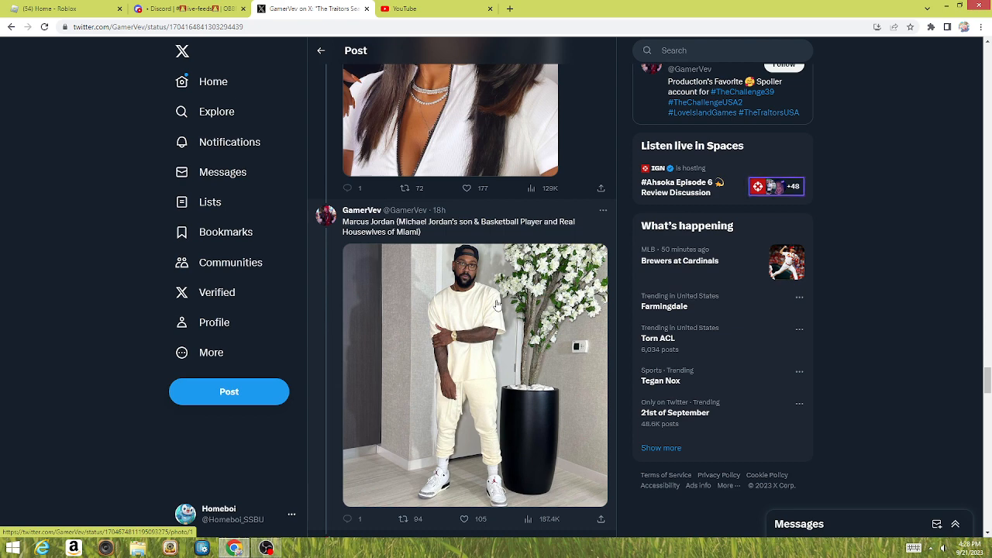
# Step: Continue past Marcus Jordan, Phaedra Parks and Peppermint to Maksim Chmerkovskiy's post
pyautogui.scroll(-3)
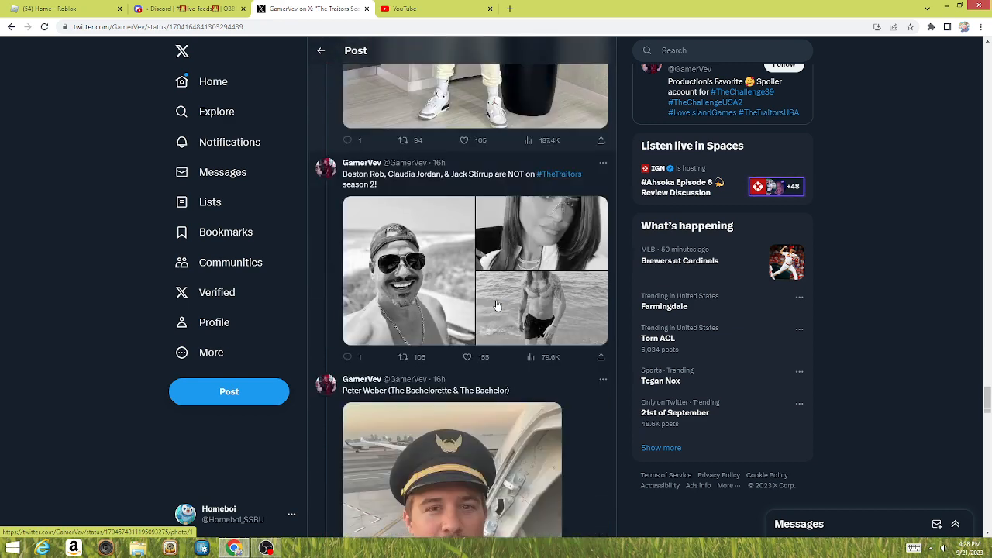
pyautogui.scroll(-3)
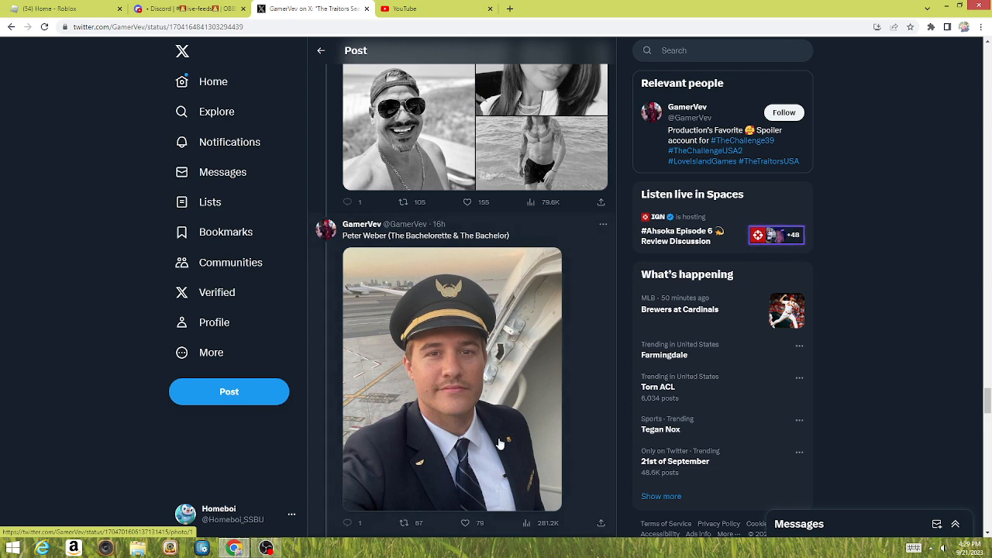
pyautogui.scroll(-3)
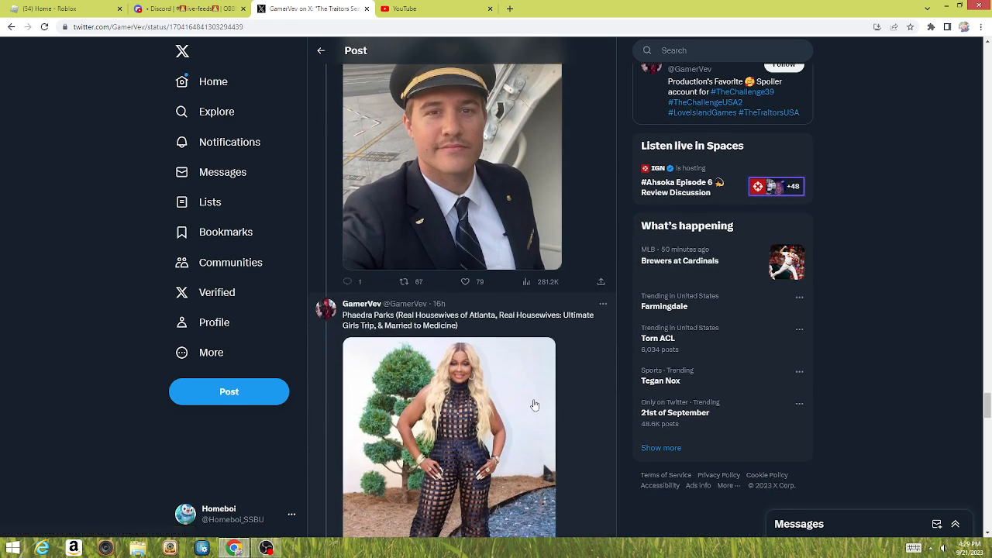
pyautogui.scroll(-3)
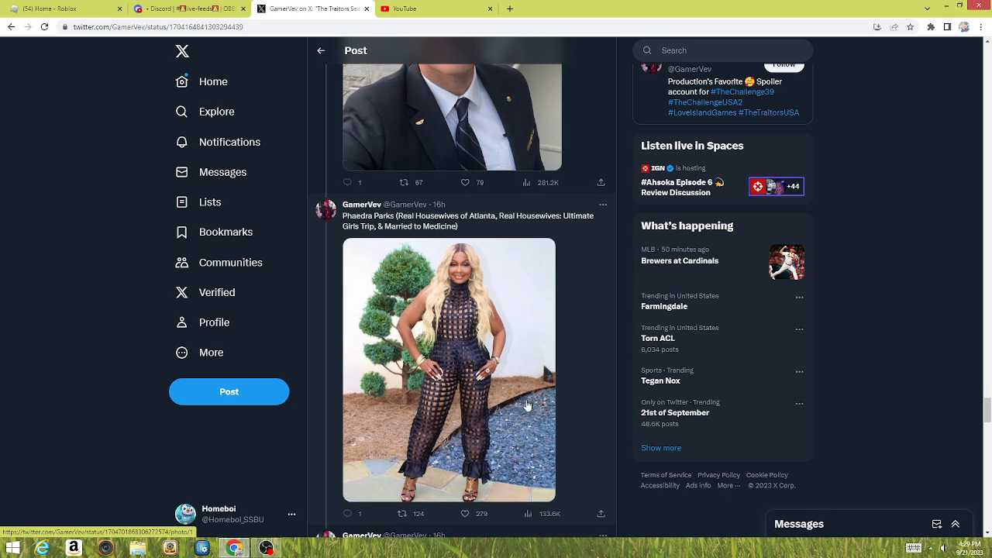
pyautogui.scroll(-3)
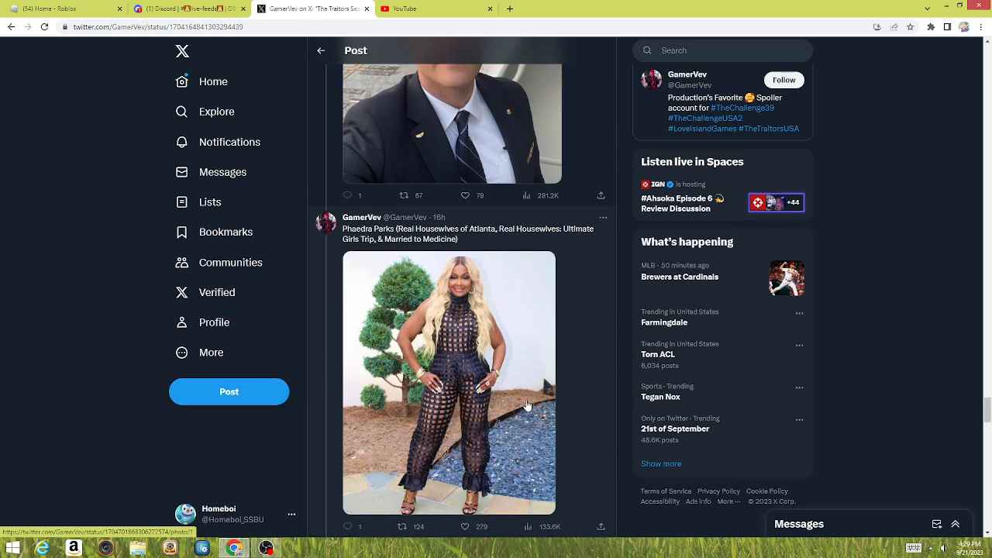
pyautogui.scroll(-3)
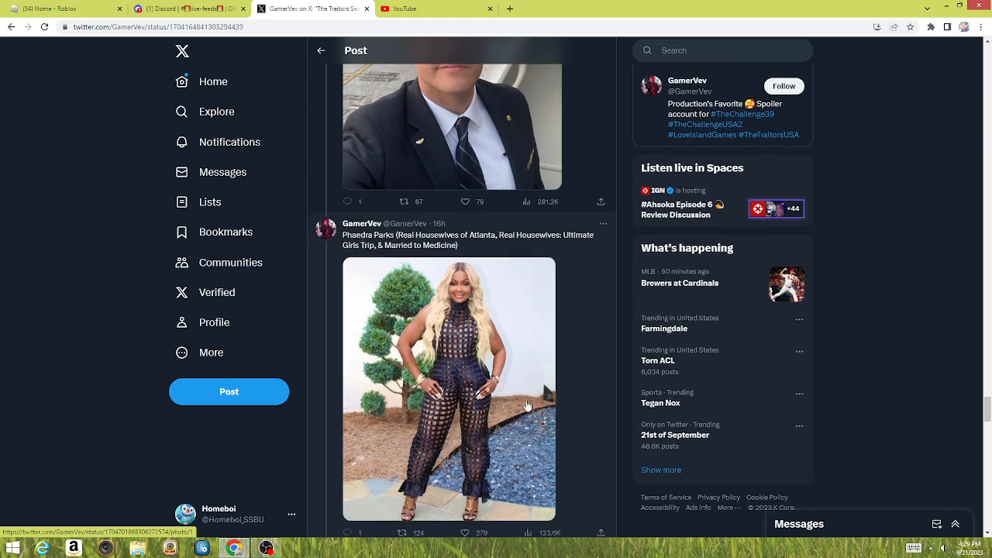
pyautogui.scroll(-3)
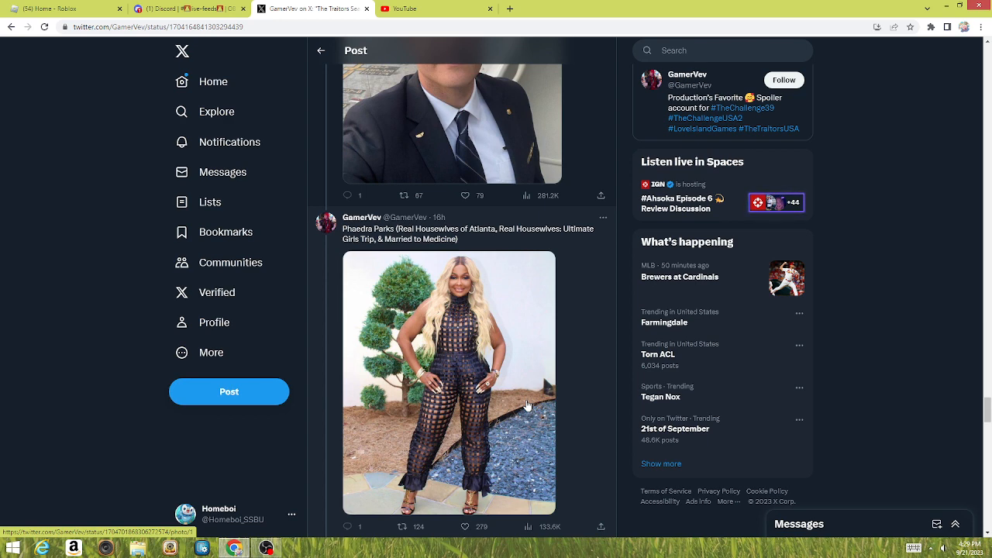
pyautogui.scroll(-3)
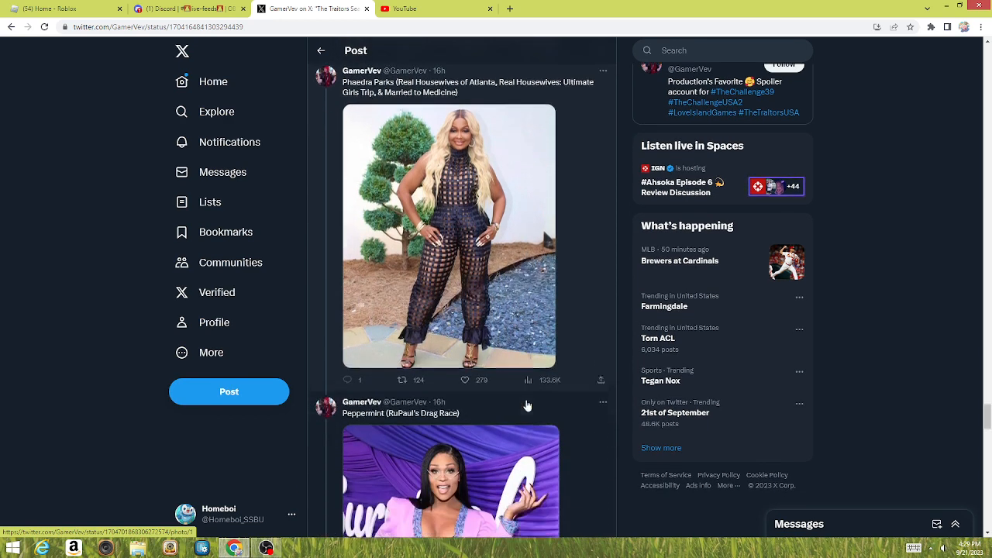
pyautogui.scroll(-3)
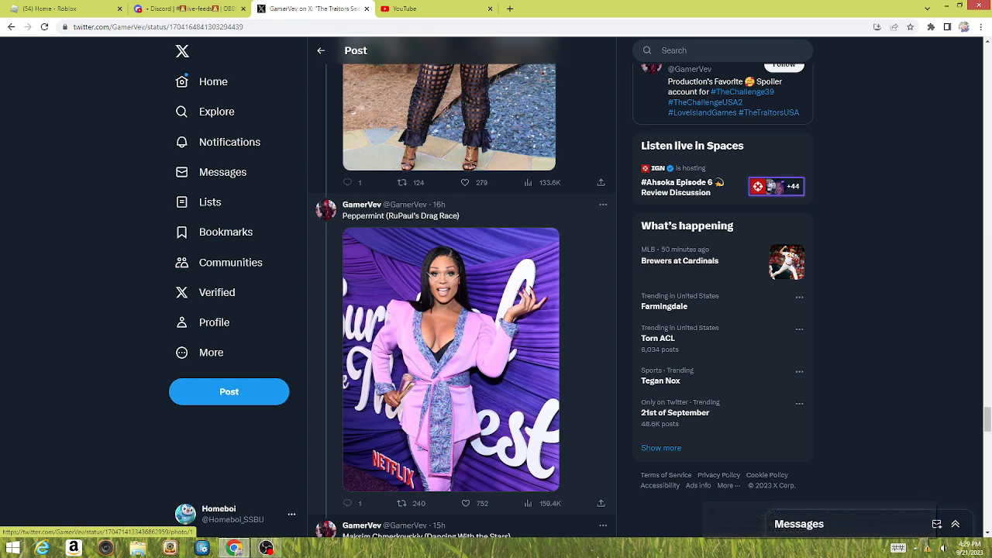
pyautogui.scroll(-3)
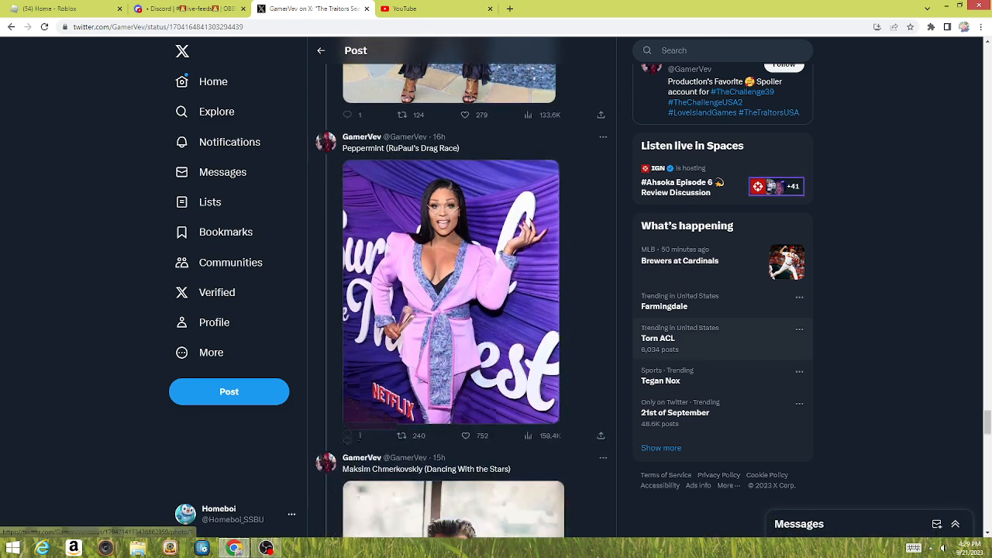
pyautogui.scroll(-3)
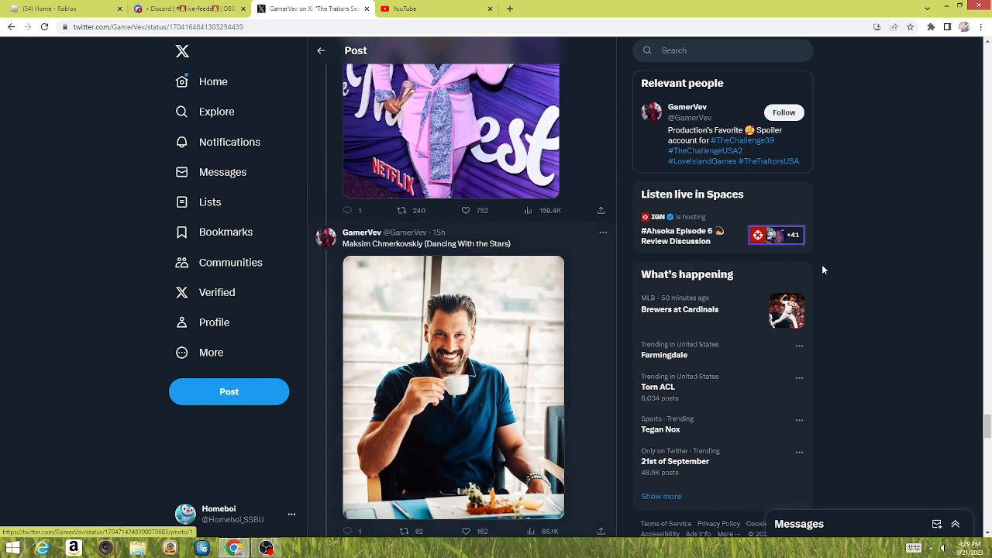
pyautogui.moveTo(962, 324)
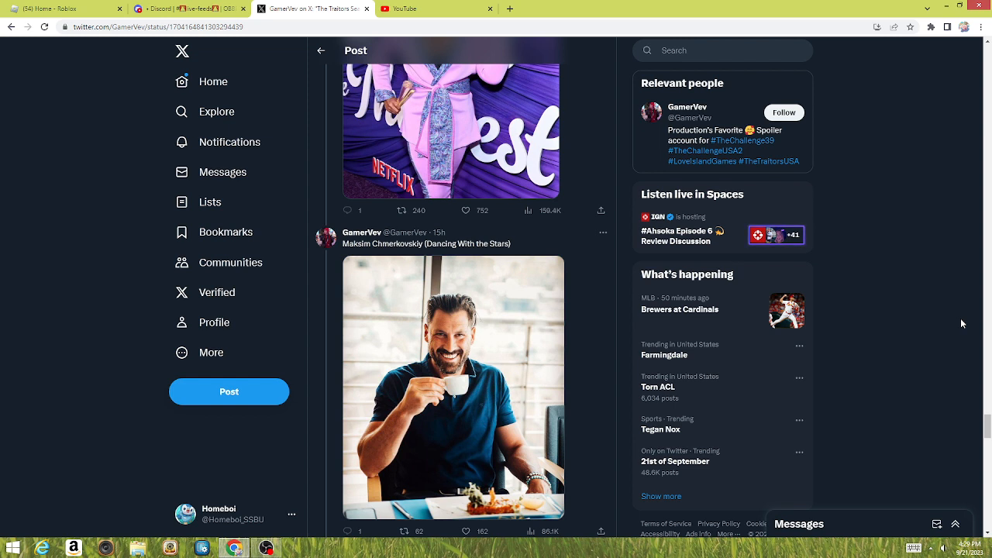
pyautogui.moveTo(988, 402)
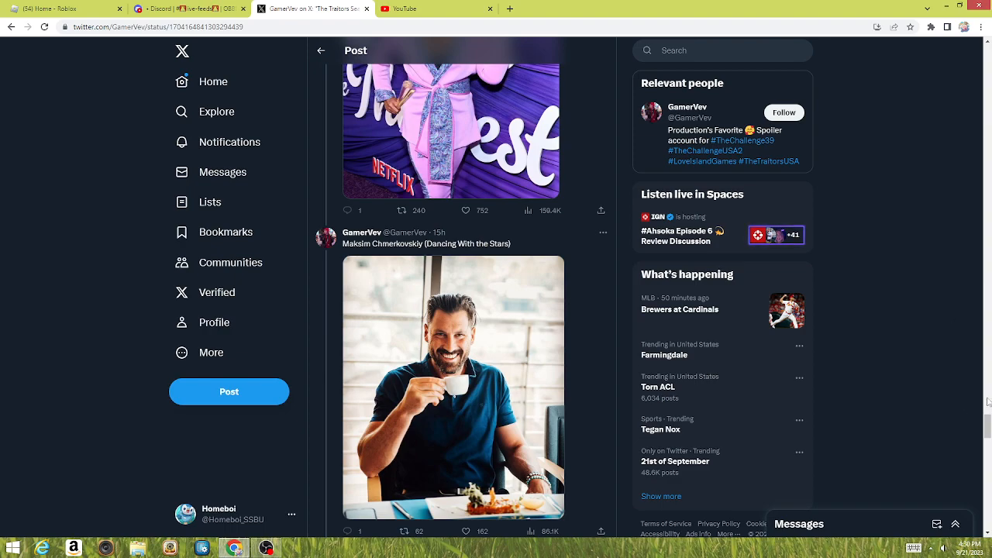
# Step: Scroll until Maksim Chmerkovskiy's full post shows, with Ekin-Su's entry starting below
pyautogui.scroll(-3)
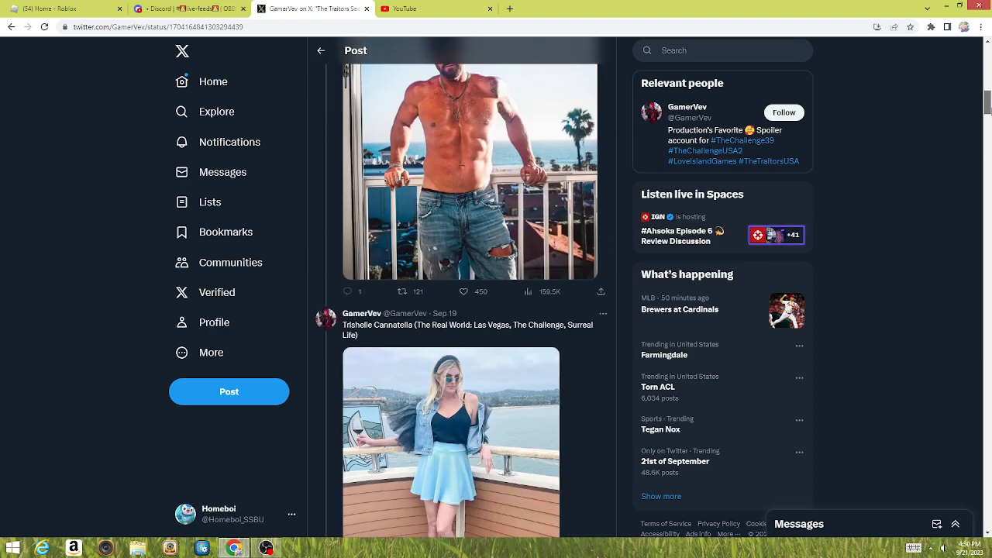
pyautogui.scroll(-3)
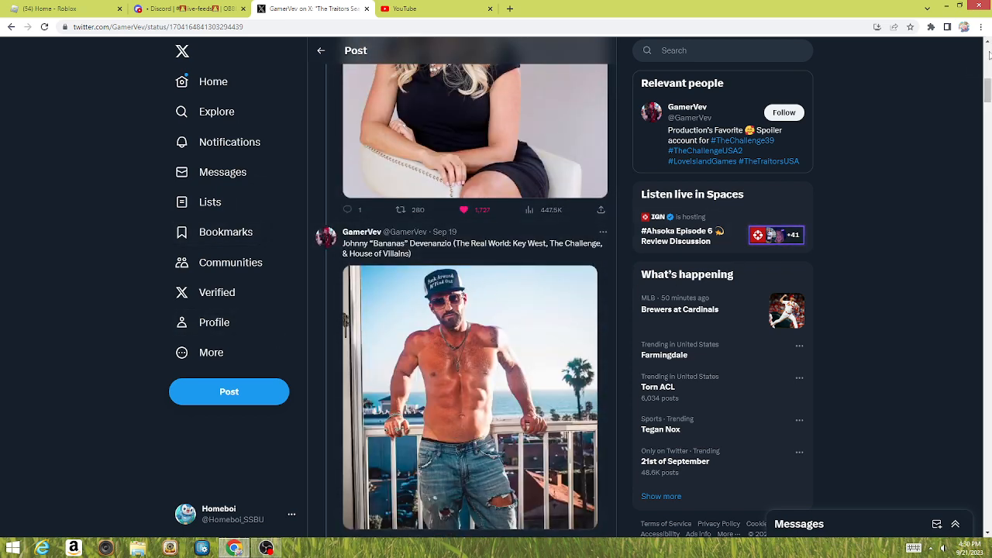
pyautogui.scroll(-3)
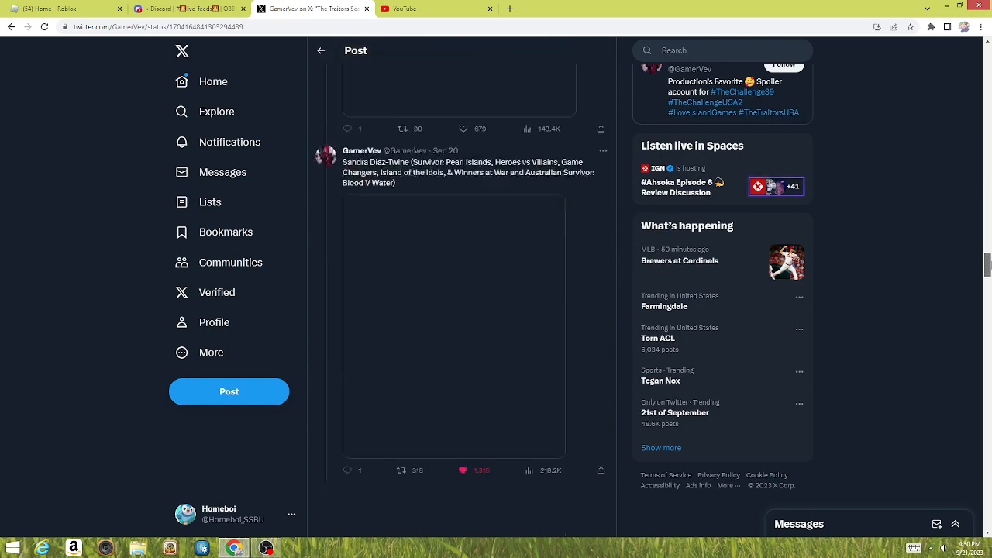
pyautogui.scroll(-3)
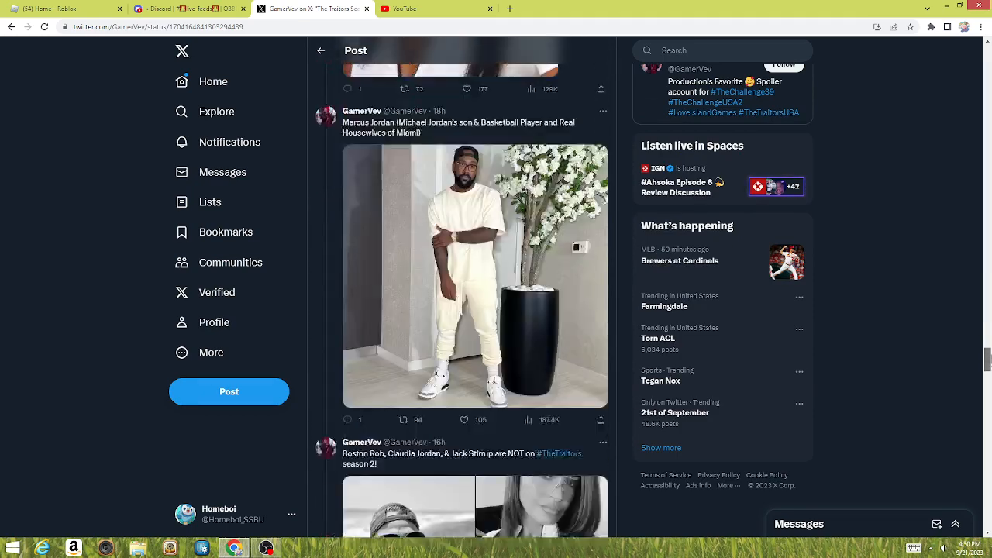
pyautogui.scroll(-3)
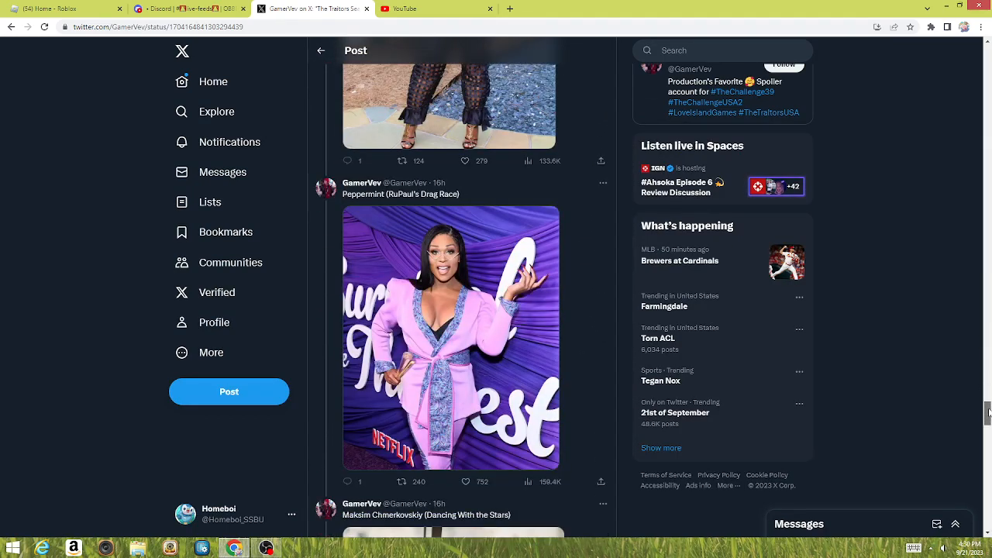
pyautogui.scroll(-3)
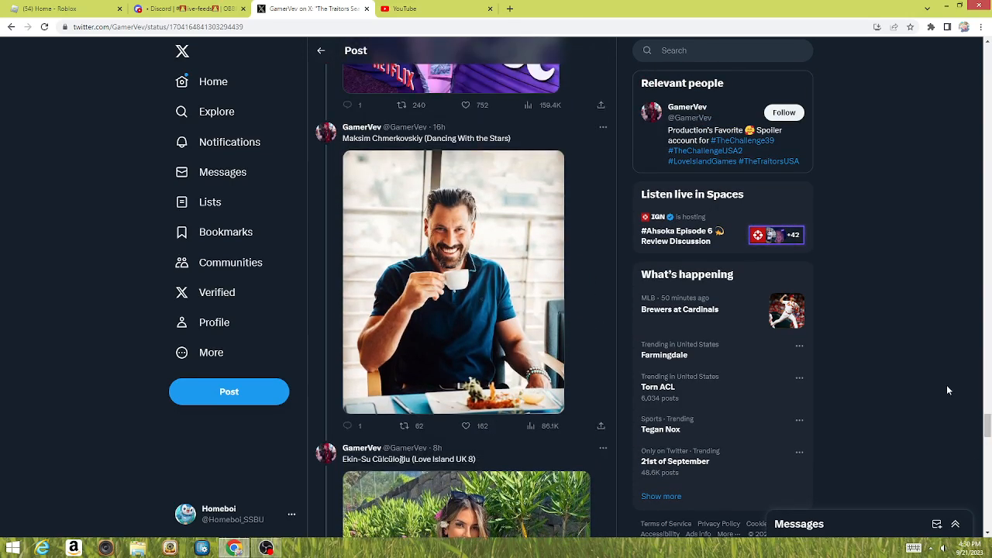
# Step: Scroll past Ekin-Su, Kevin Kreider and Deontay Wilder to John Bercow's post
pyautogui.scroll(-3)
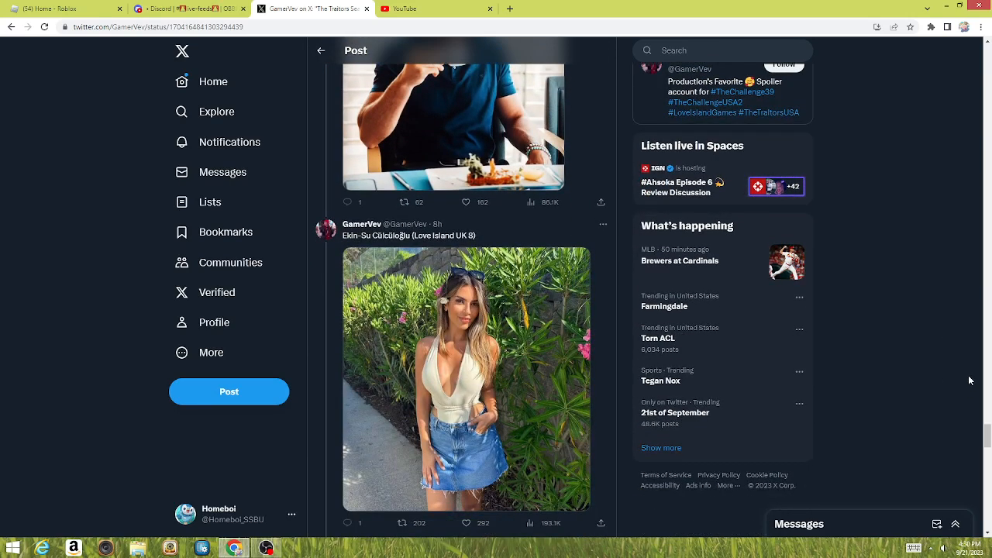
pyautogui.scroll(-3)
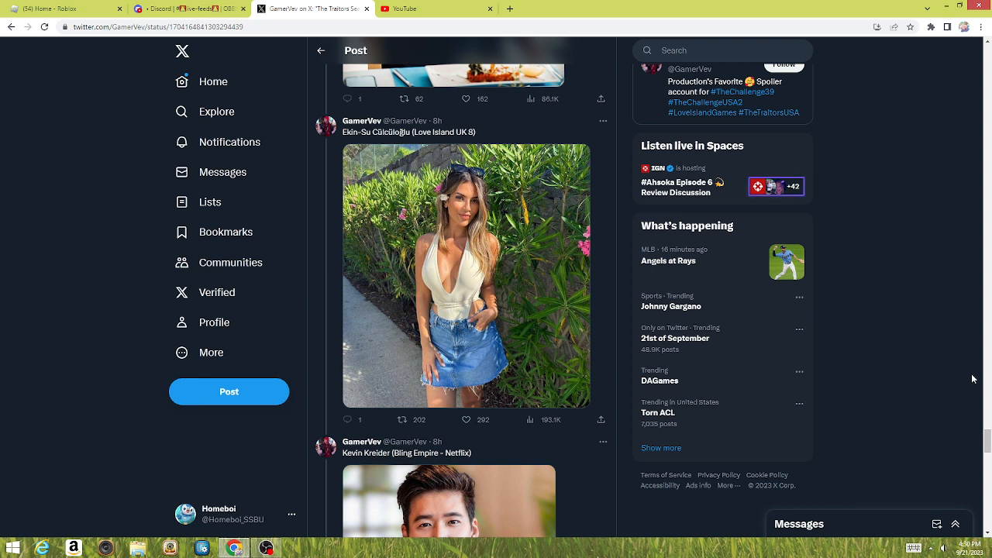
pyautogui.moveTo(967, 386)
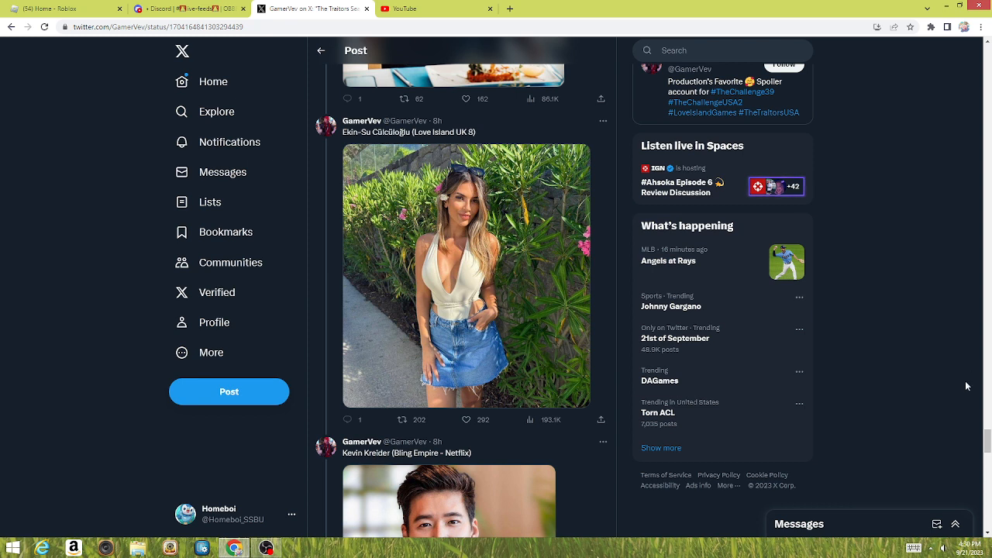
pyautogui.moveTo(938, 438)
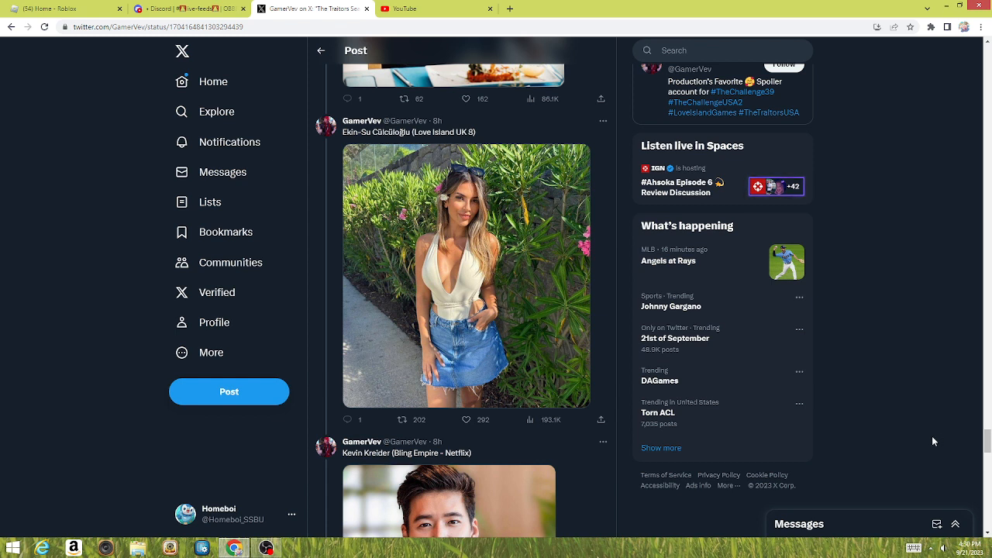
pyautogui.moveTo(898, 392)
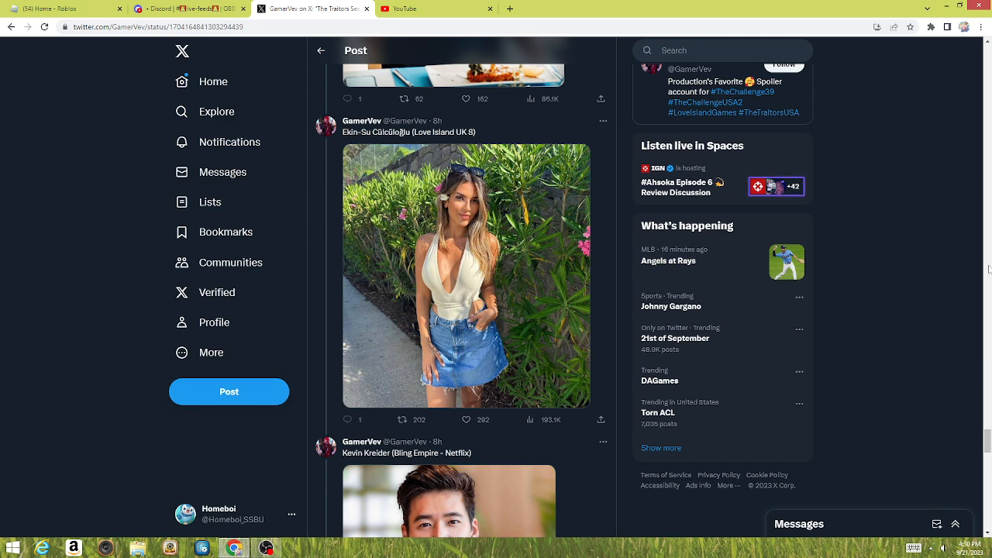
pyautogui.scroll(-3)
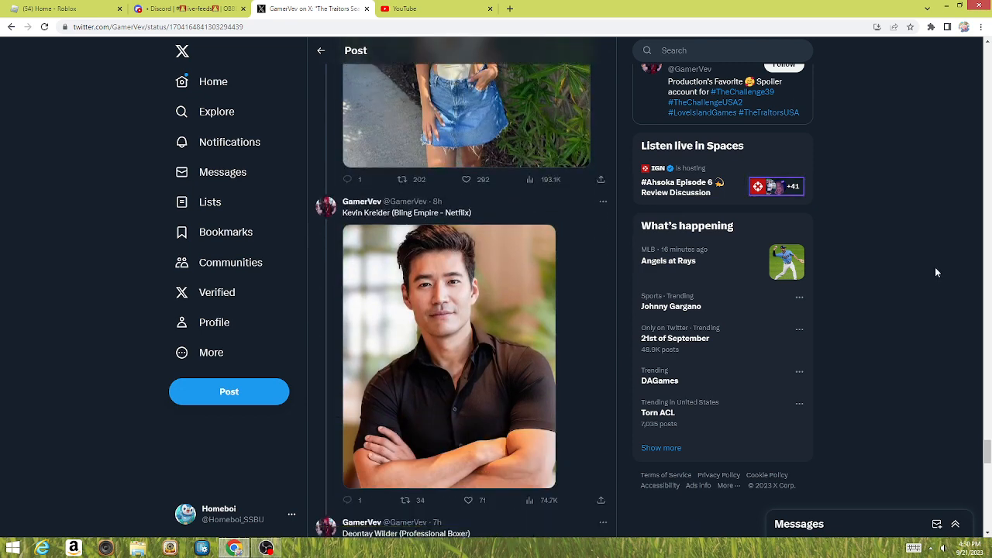
pyautogui.scroll(3)
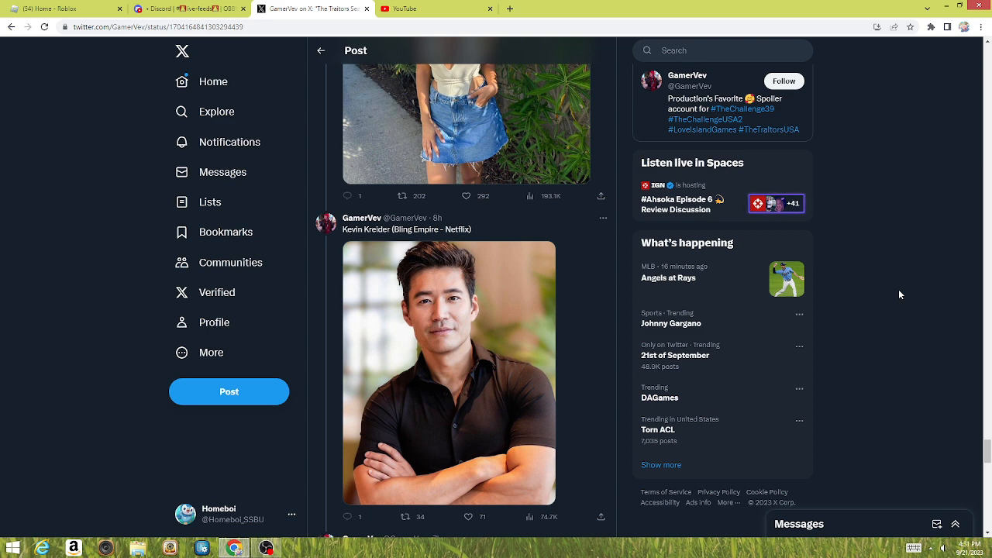
pyautogui.scroll(-3)
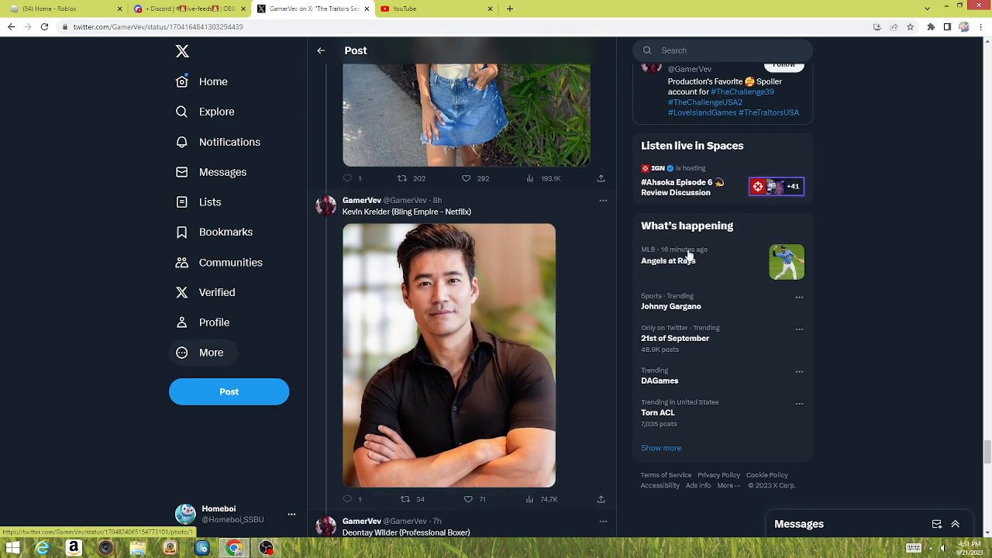
pyautogui.moveTo(393, 329)
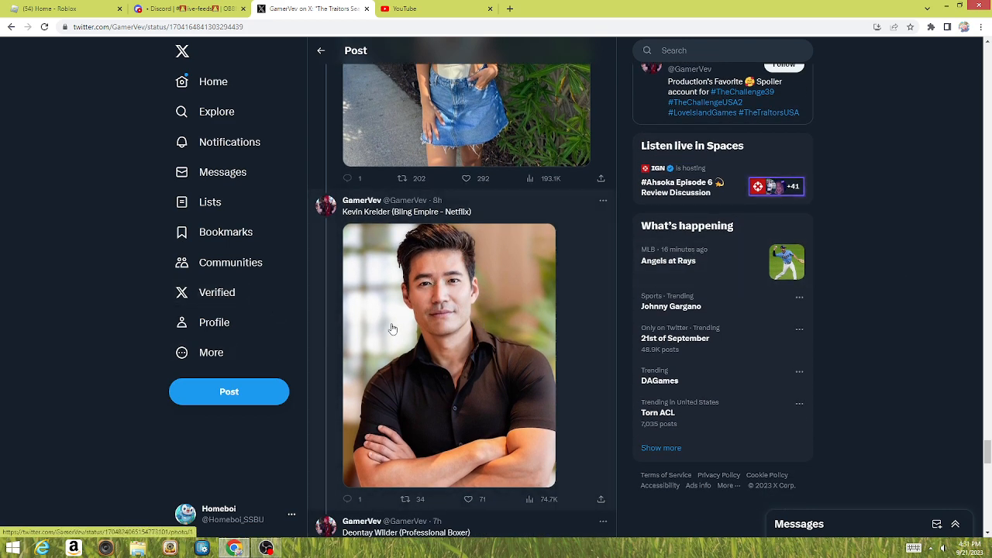
pyautogui.scroll(-3)
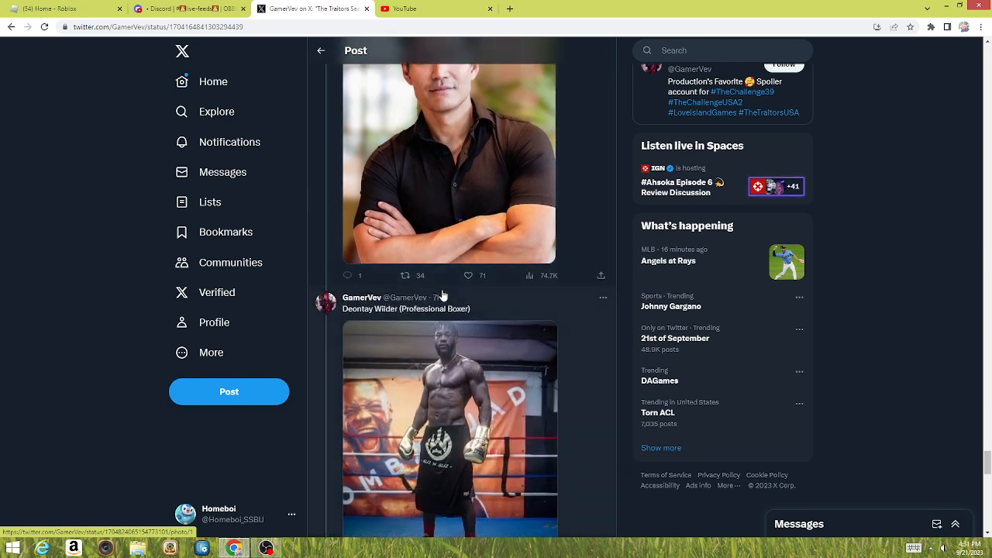
pyautogui.scroll(-3)
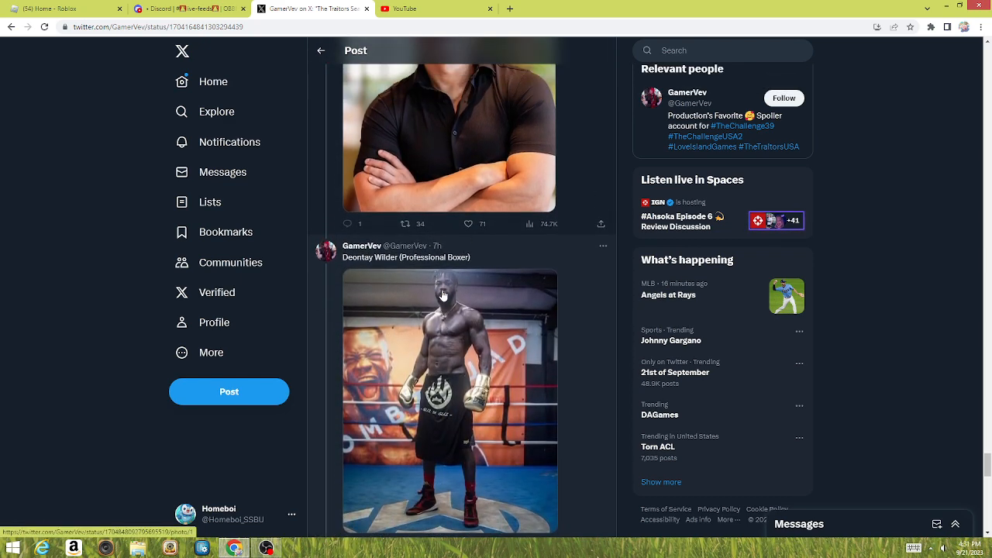
pyautogui.scroll(-3)
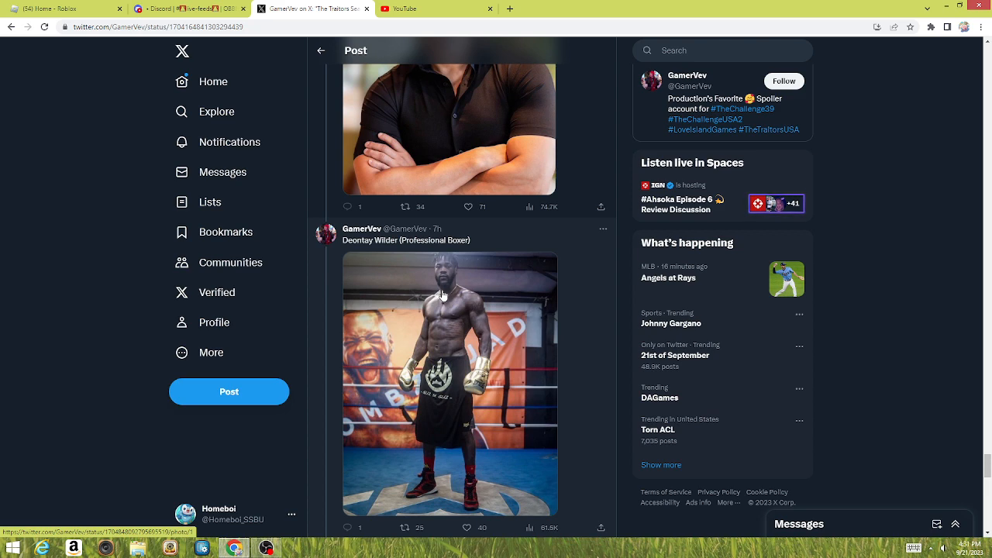
pyautogui.scroll(-3)
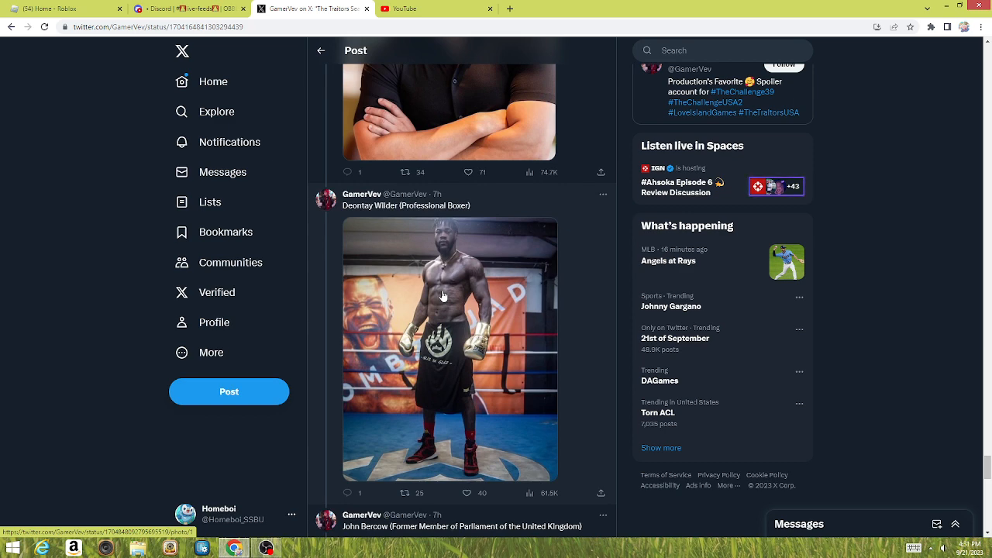
pyautogui.scroll(-3)
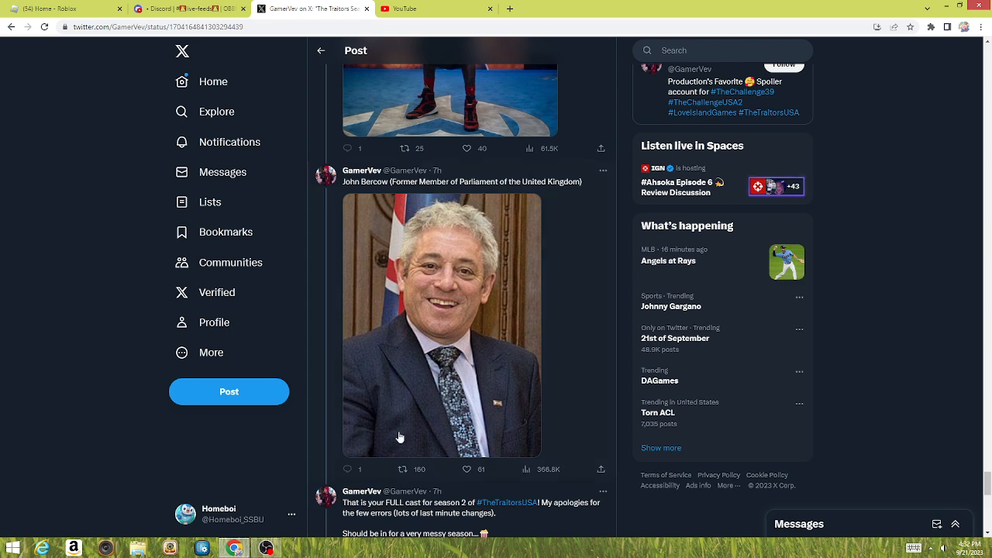
pyautogui.click(603, 171)
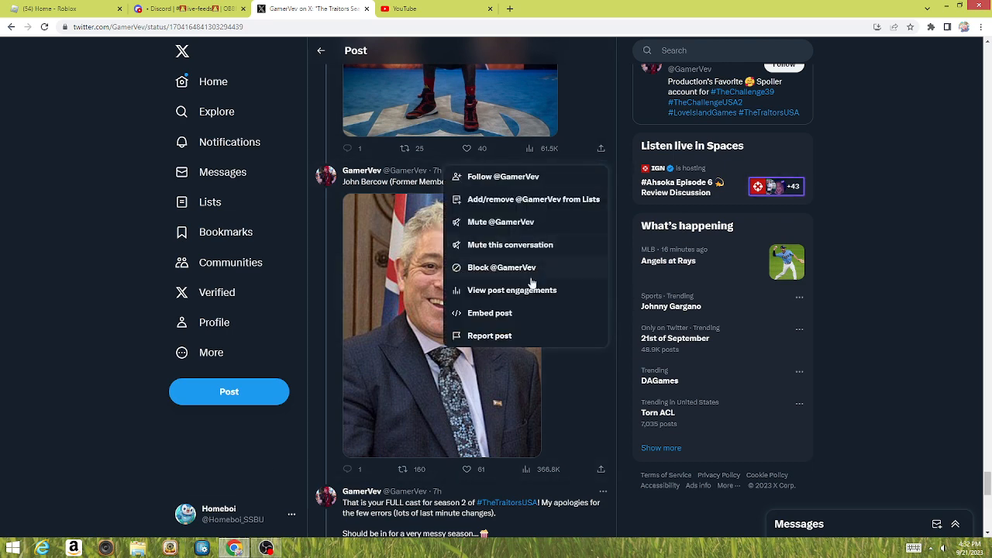
pyautogui.click(512, 289)
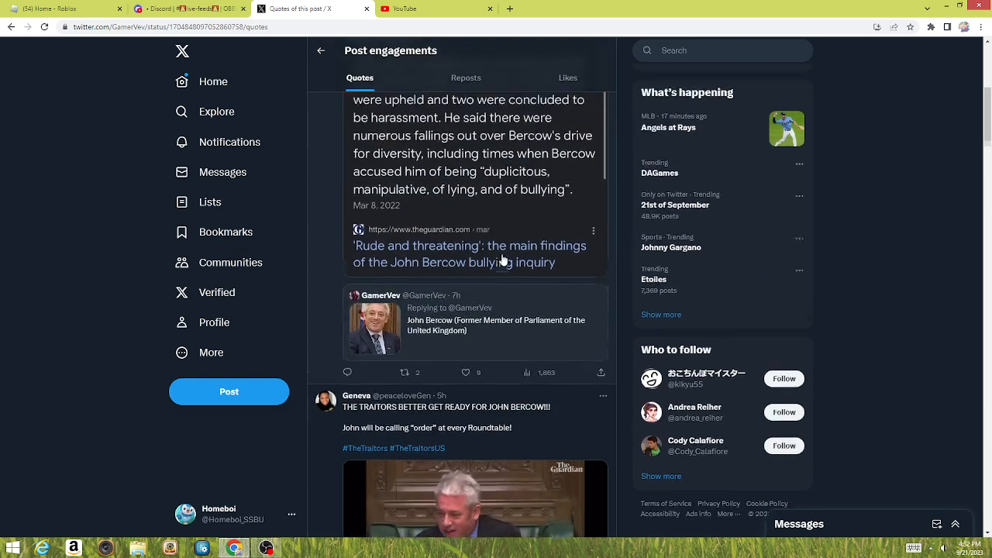
pyautogui.scroll(3)
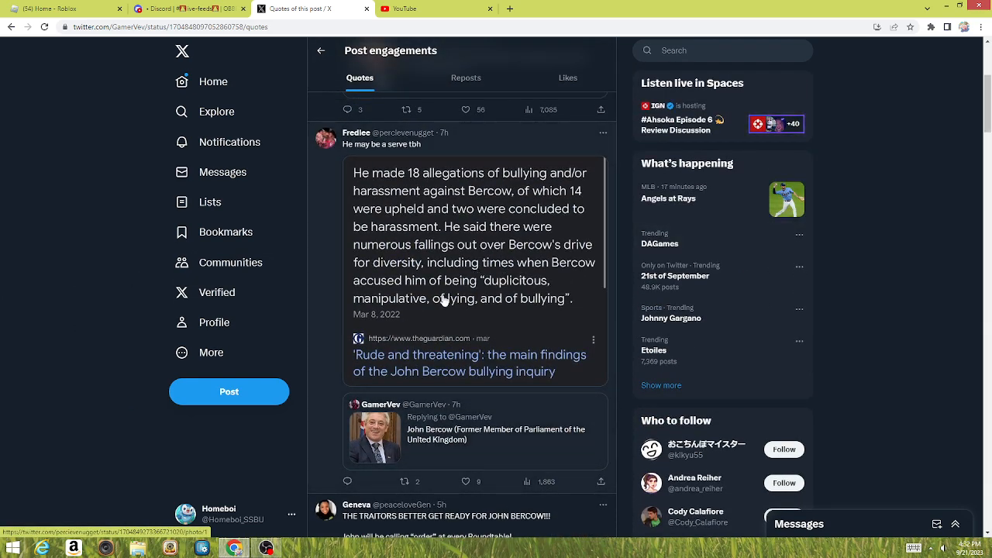
pyautogui.scroll(-3)
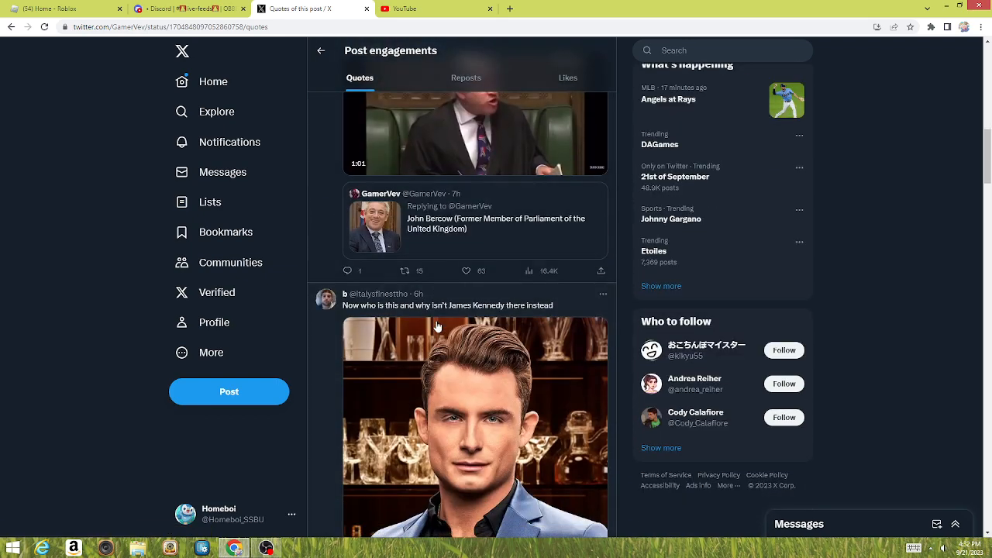
pyautogui.scroll(-3)
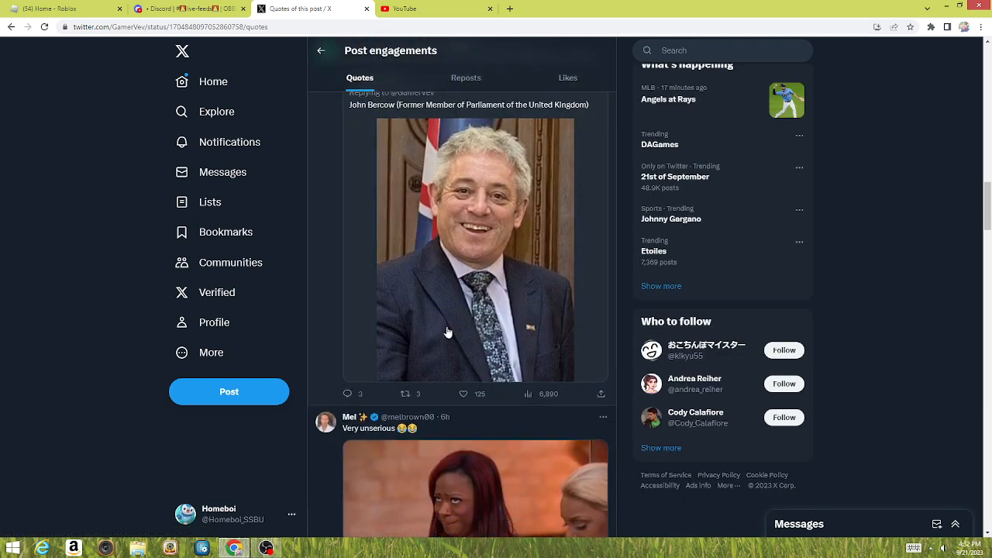
pyautogui.scroll(3)
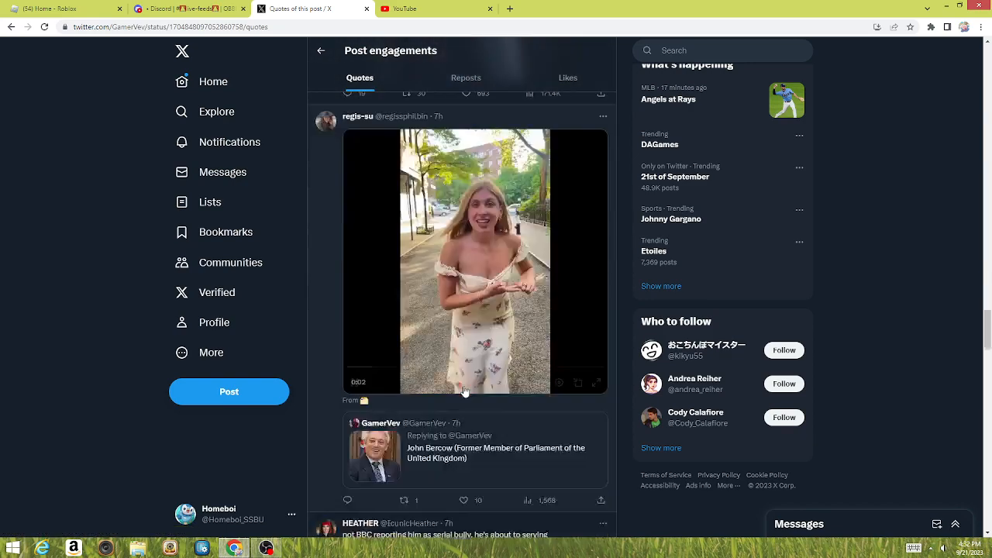
pyautogui.scroll(-3)
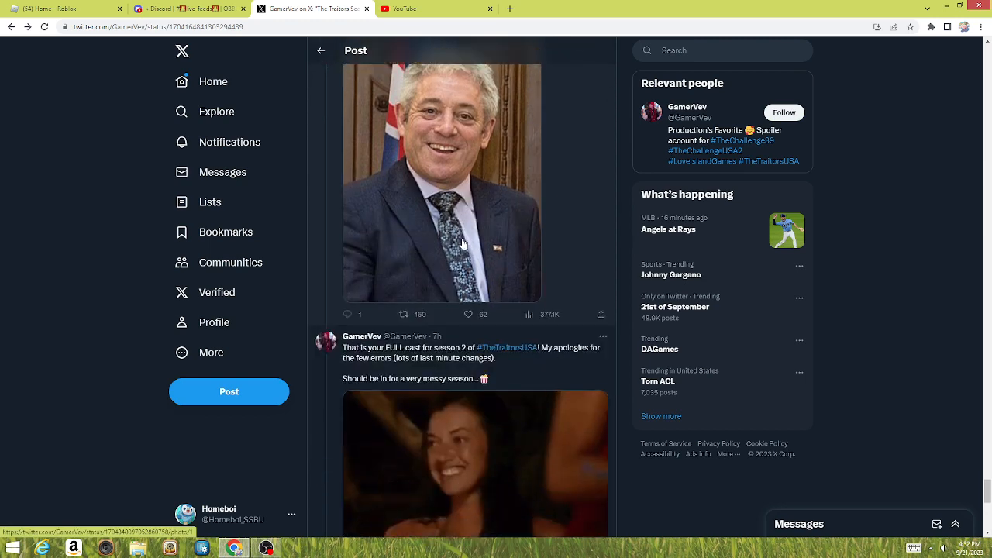
# Step: Scroll past the full-cast GIF post to the final 21-member cast collage
pyautogui.scroll(-3)
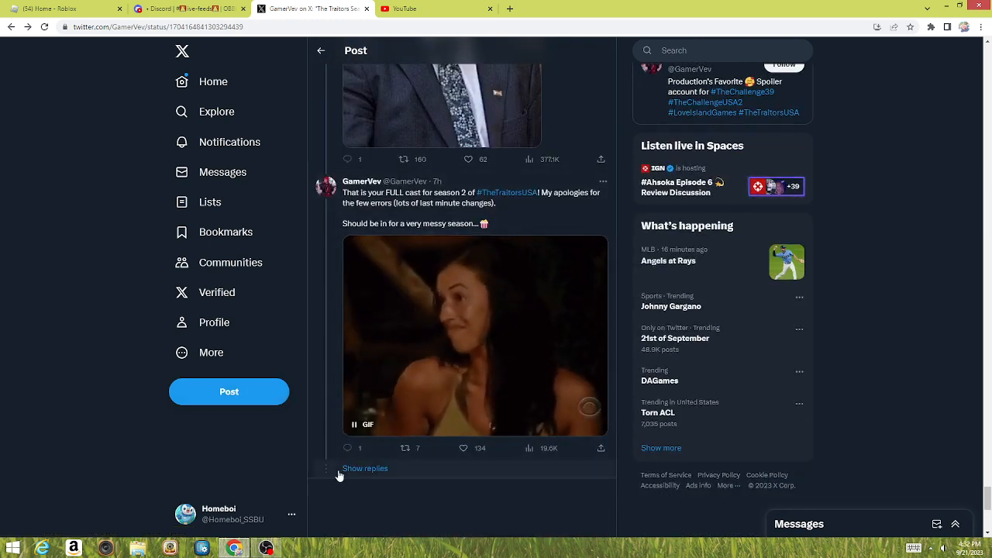
pyautogui.scroll(-3)
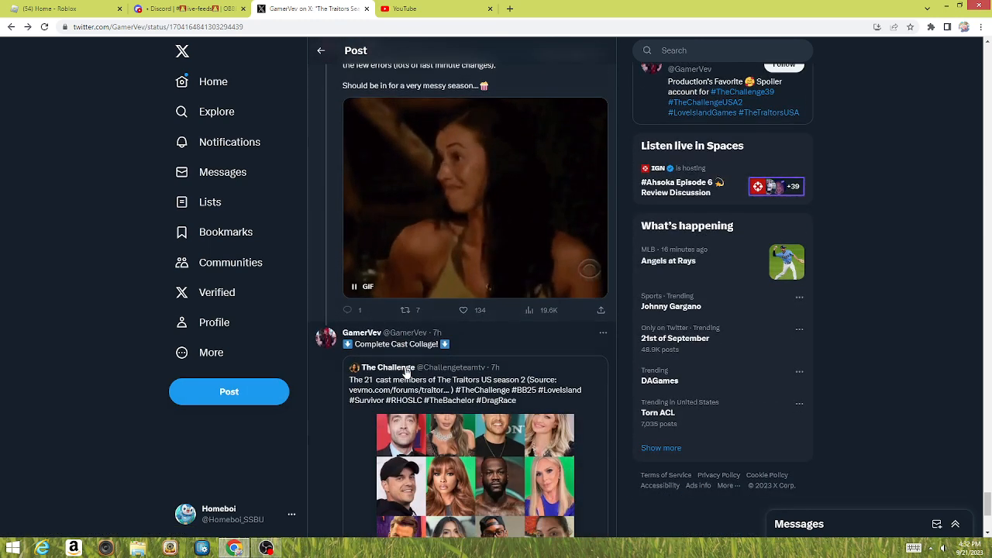
pyautogui.scroll(-3)
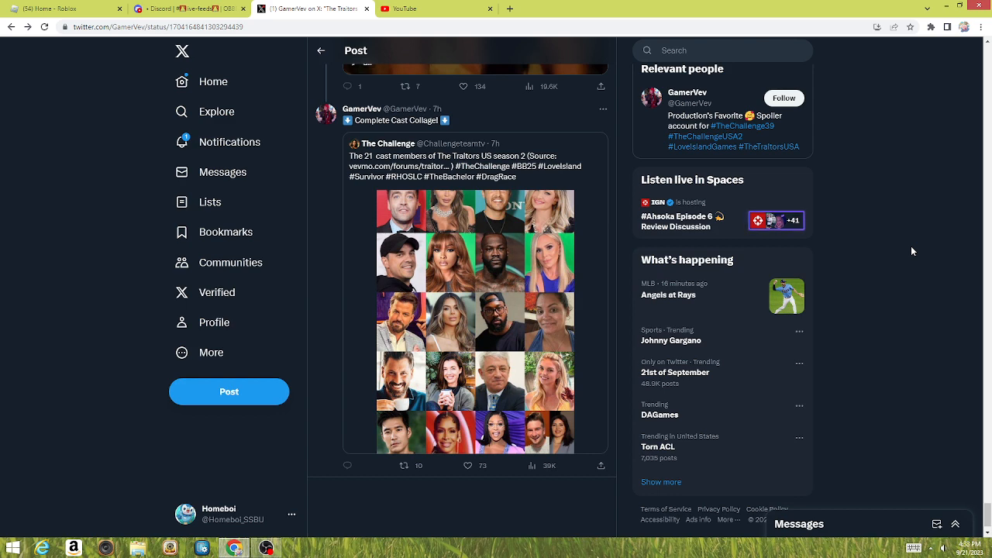
pyautogui.scroll(-3)
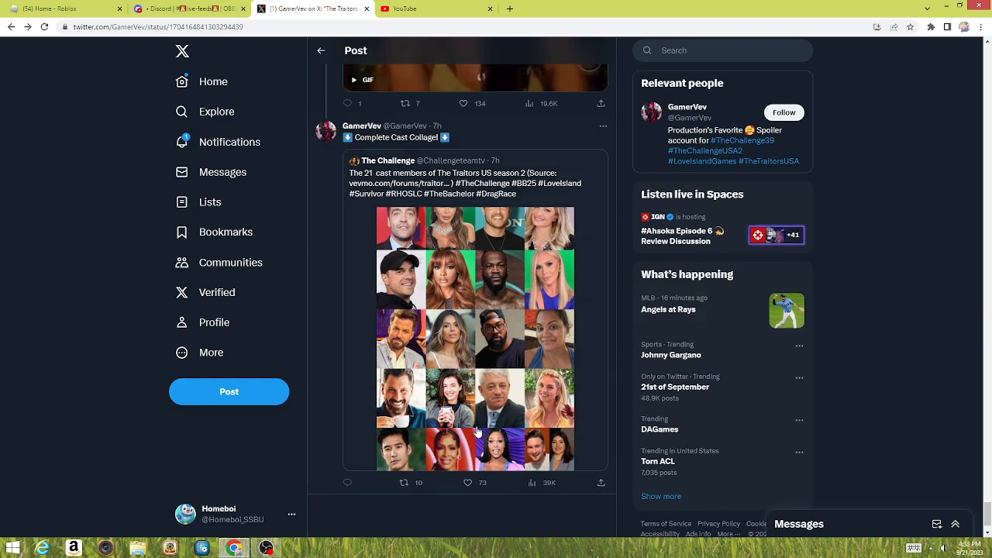